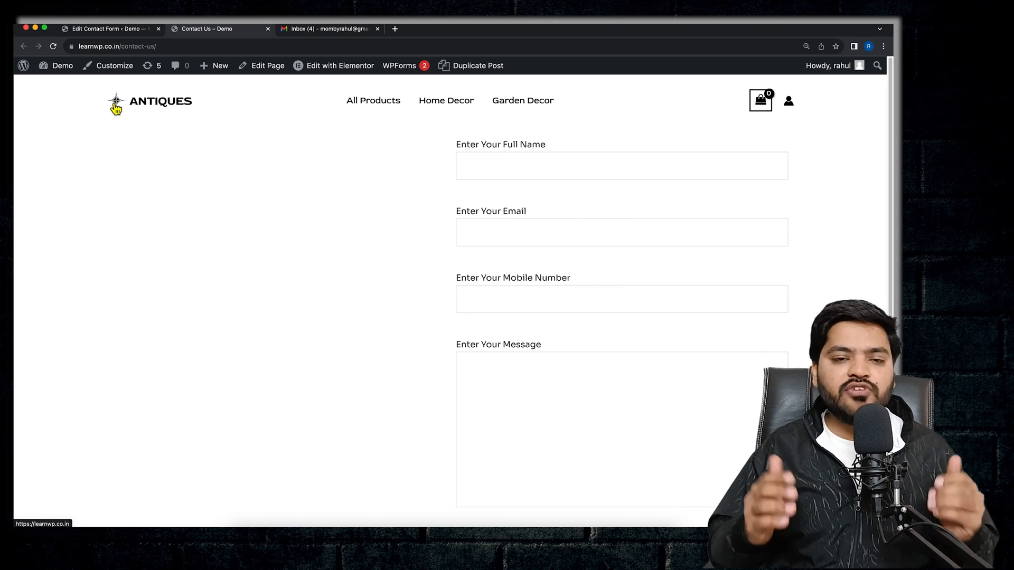
pyautogui.moveTo(227, 220)
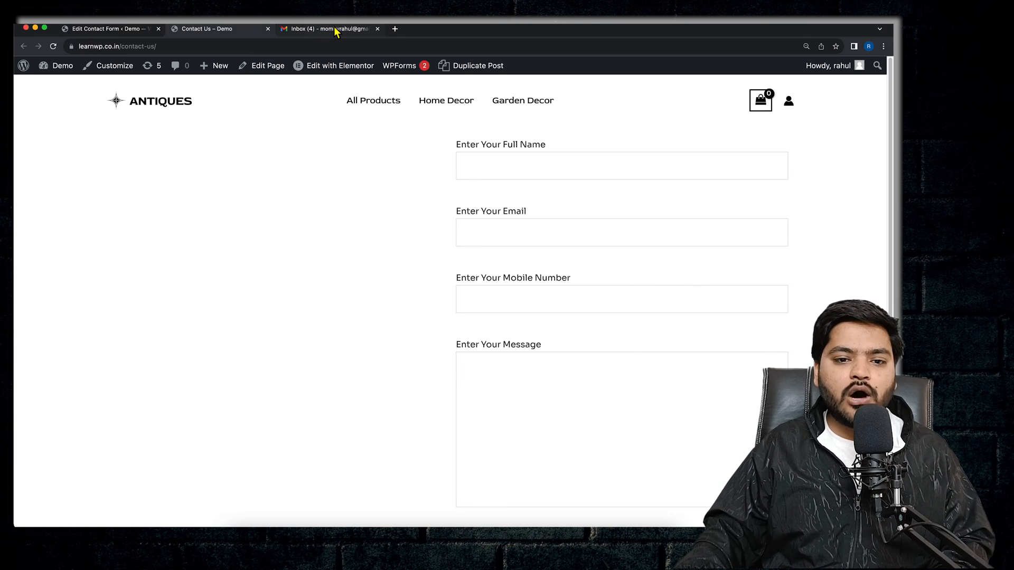
# - Switch to Gmail and open the 'We have received your enquiry' auto-reply
pyautogui.click(327, 29)
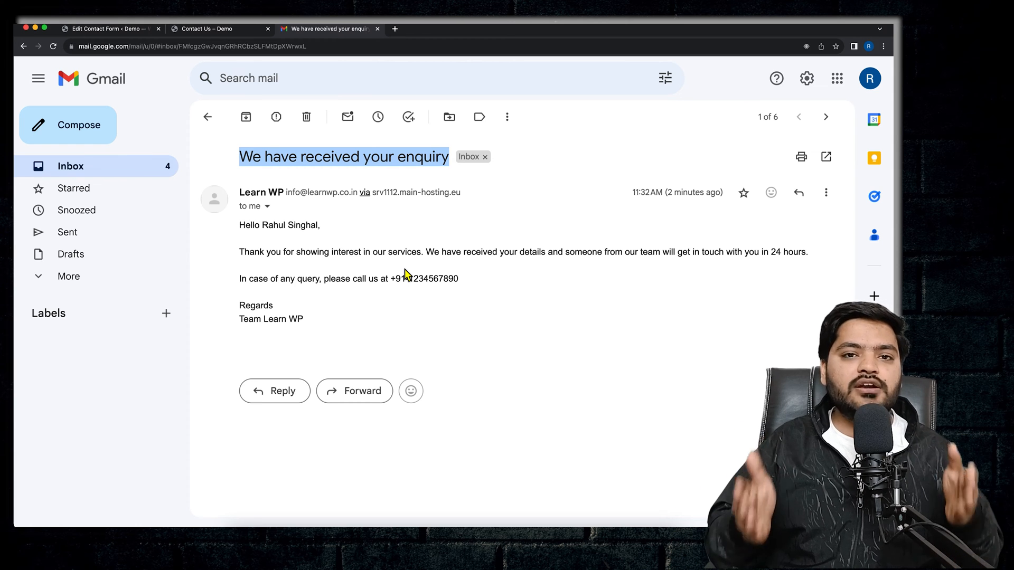
pyautogui.moveTo(328, 242)
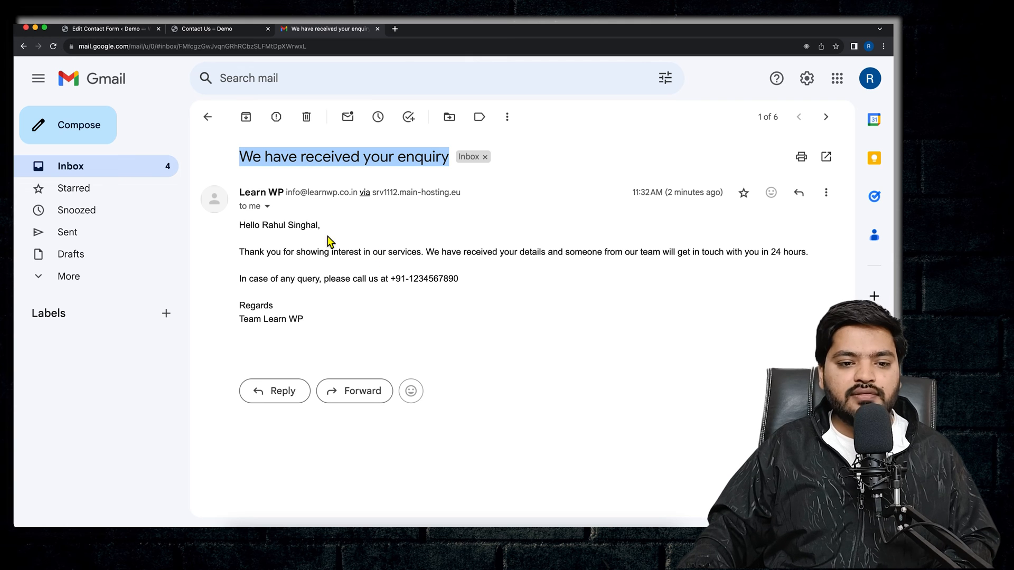
# - Go back to the Gmail inbox list, then switch to the WordPress admin tab
pyautogui.click(207, 118)
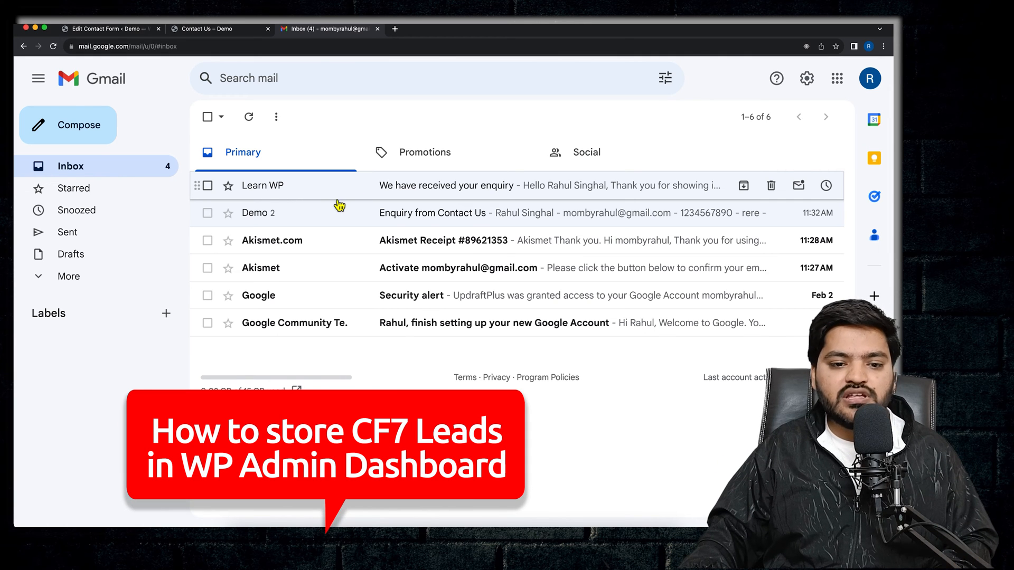
pyautogui.click(107, 29)
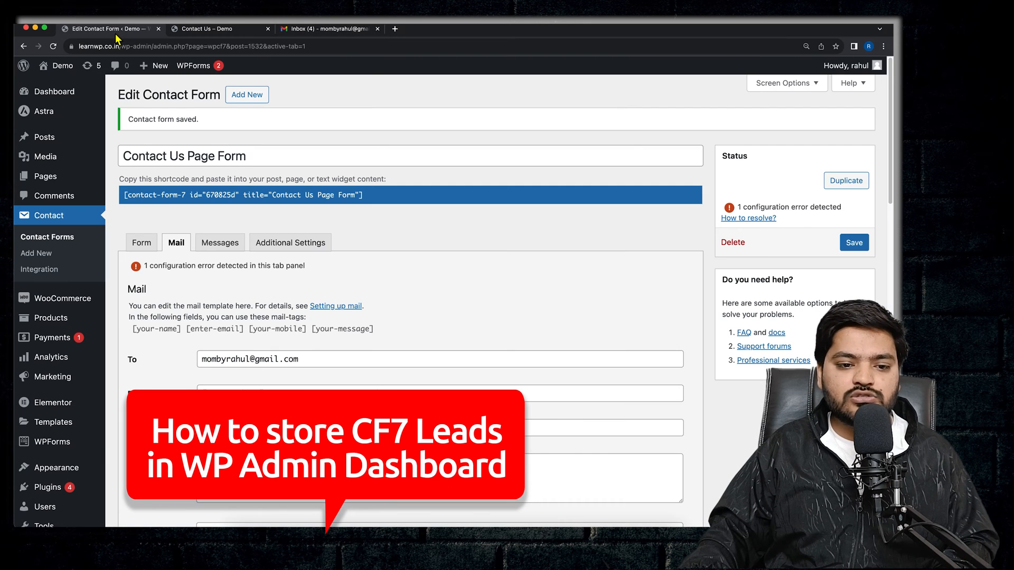
pyautogui.moveTo(54, 92)
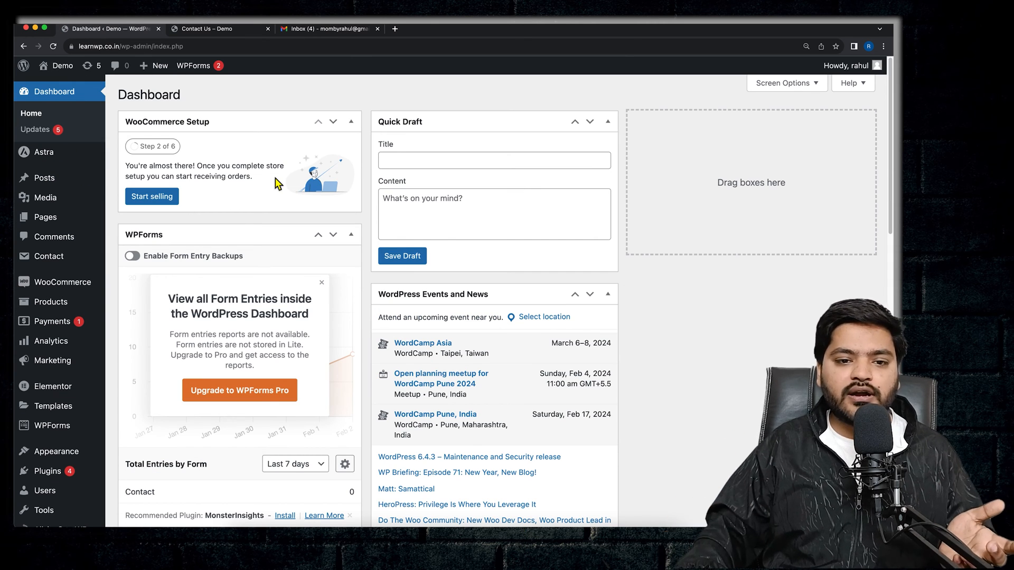
# - Read the 'Enquiry from Contact Us' email in Gmail, then return to the WordPress Dashboard
pyautogui.click(327, 29)
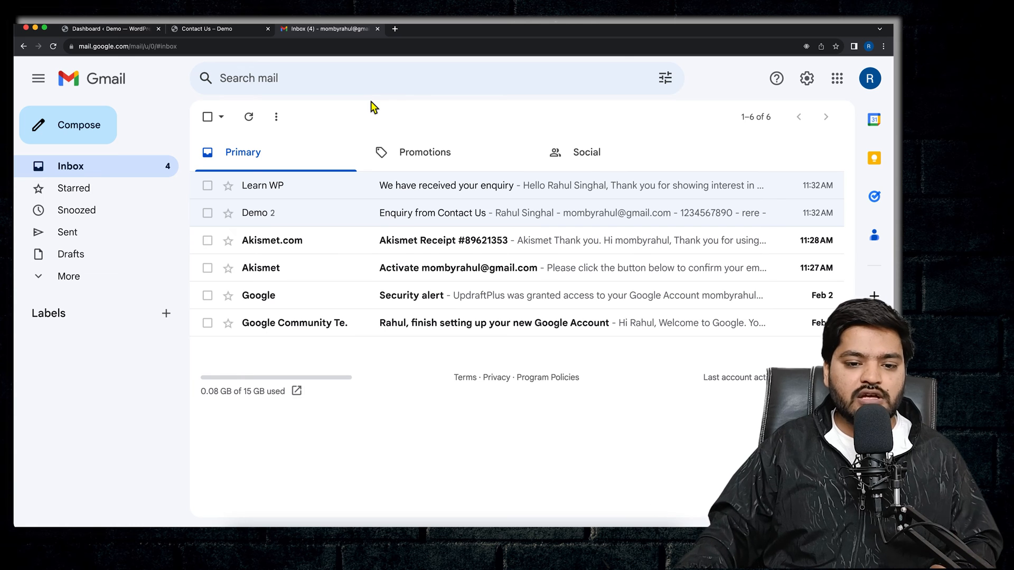
pyautogui.moveTo(368, 213)
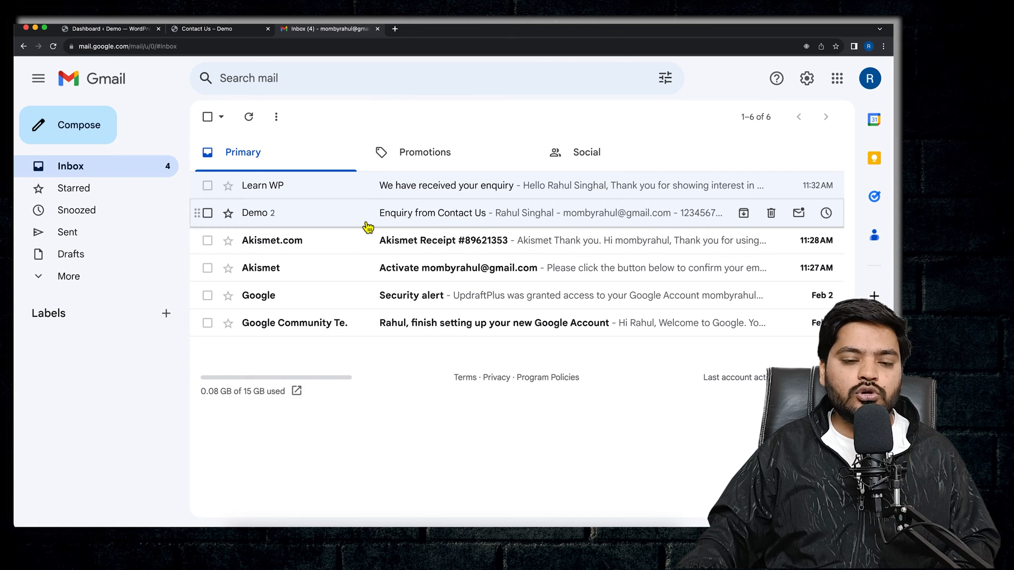
pyautogui.click(433, 213)
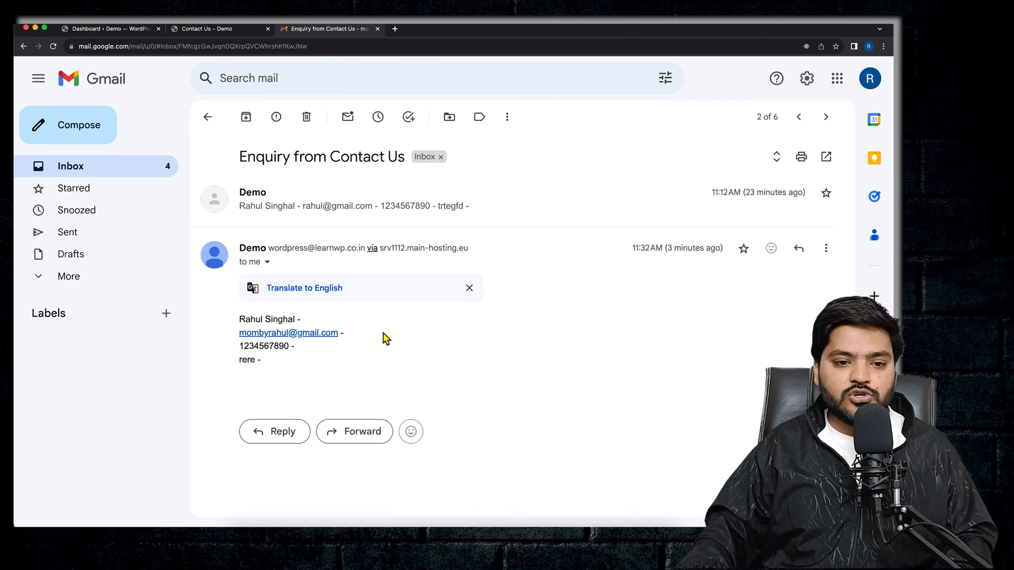
pyautogui.click(107, 28)
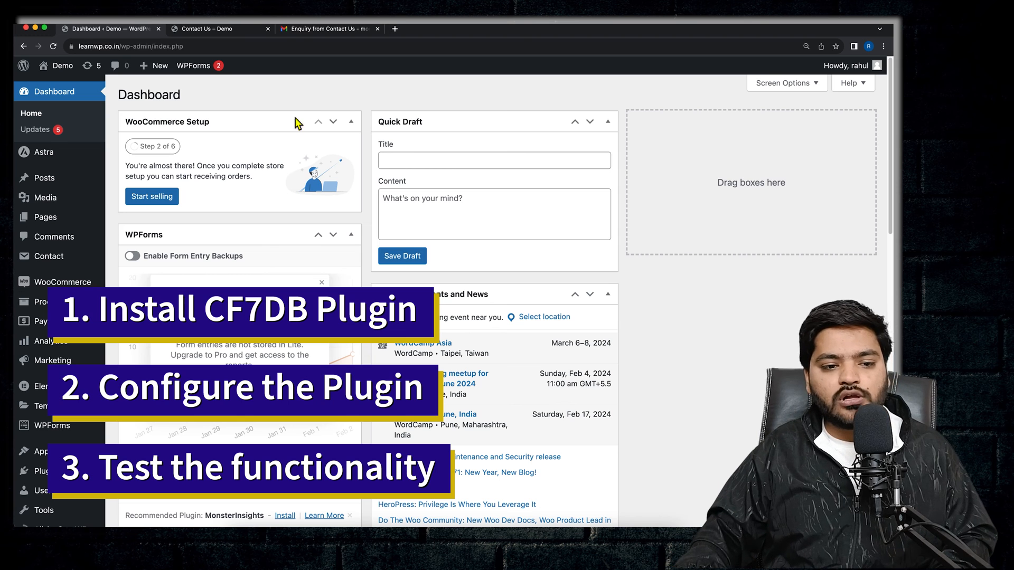
# - Search Add New Plugin for 'cf7 db' to find Contact Form 7 Database Addon – CFDB7
pyautogui.scroll(-3)
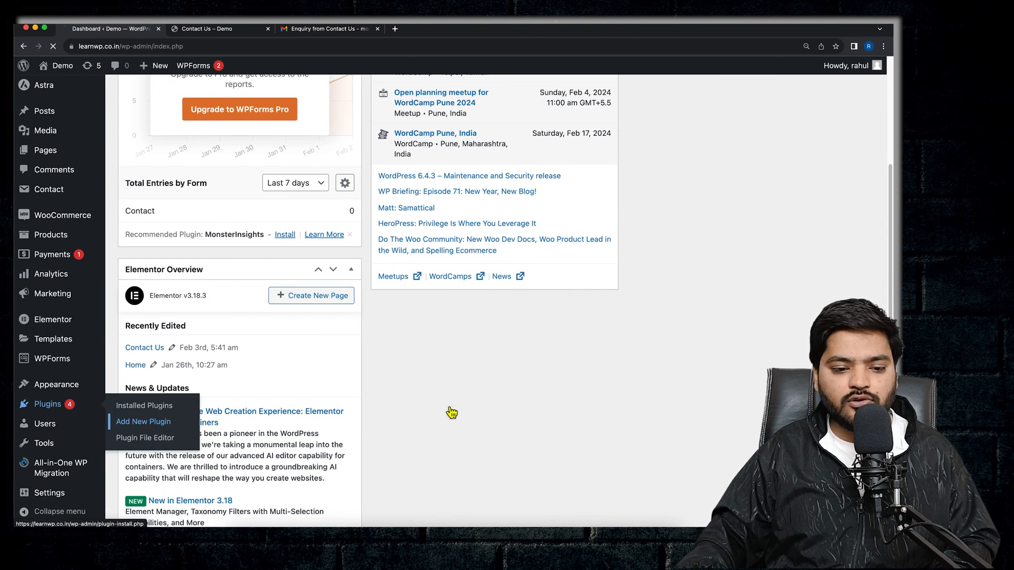
pyautogui.click(144, 422)
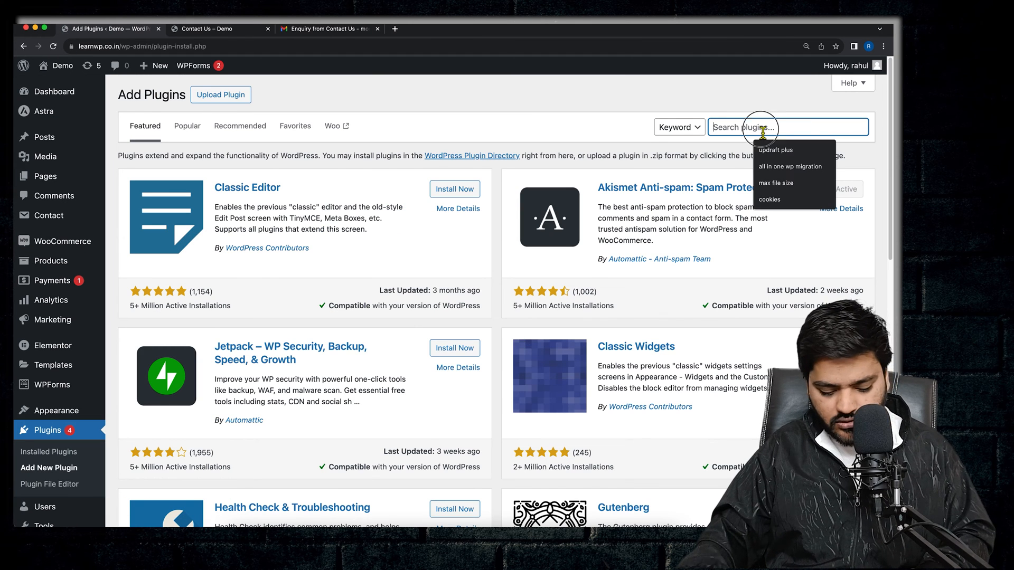
pyautogui.write('cf7 db')
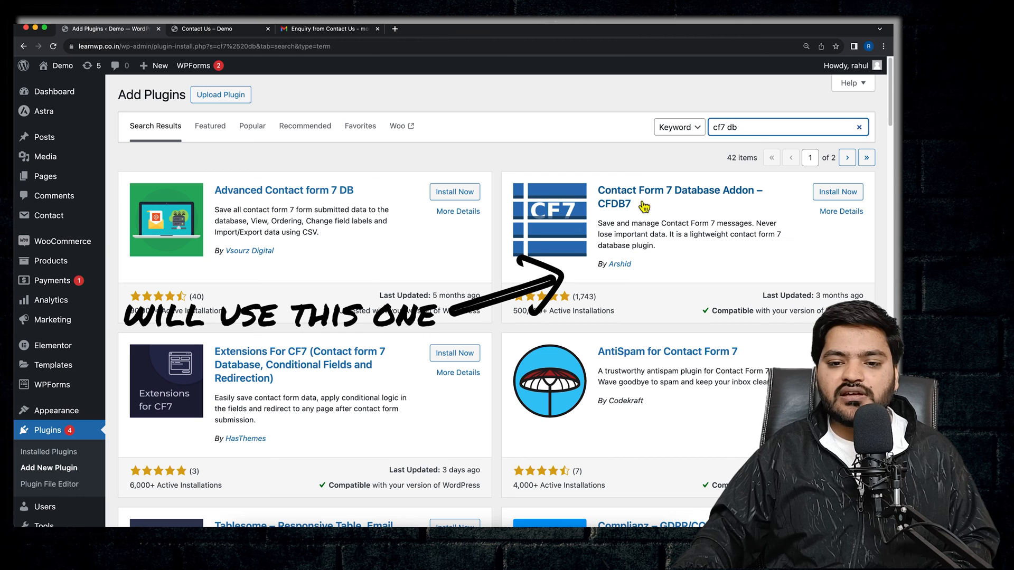
pyautogui.moveTo(745, 198)
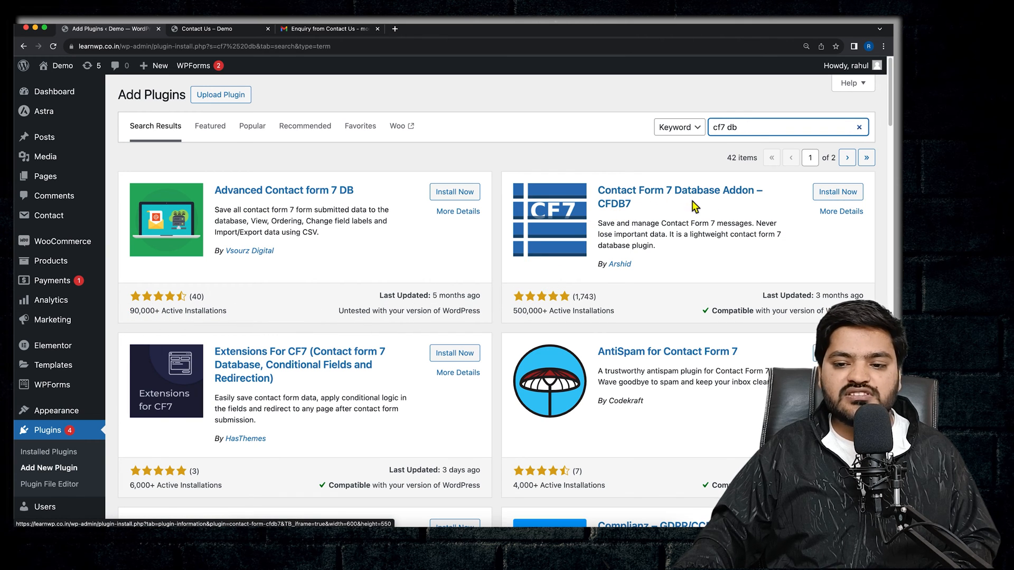
# - Install the CFDB7 plugin from its search result card and activate it
pyautogui.click(837, 192)
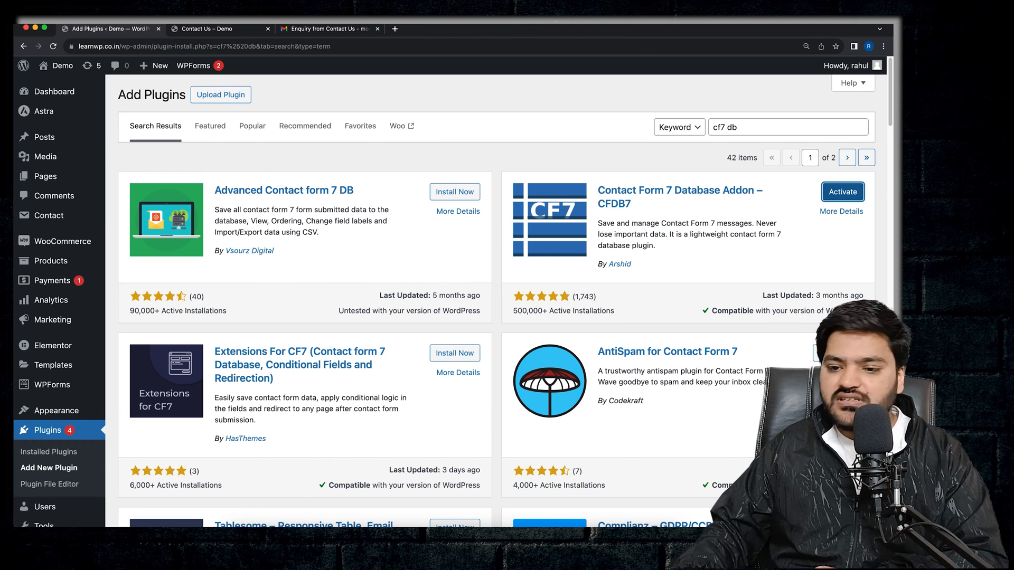
pyautogui.click(842, 191)
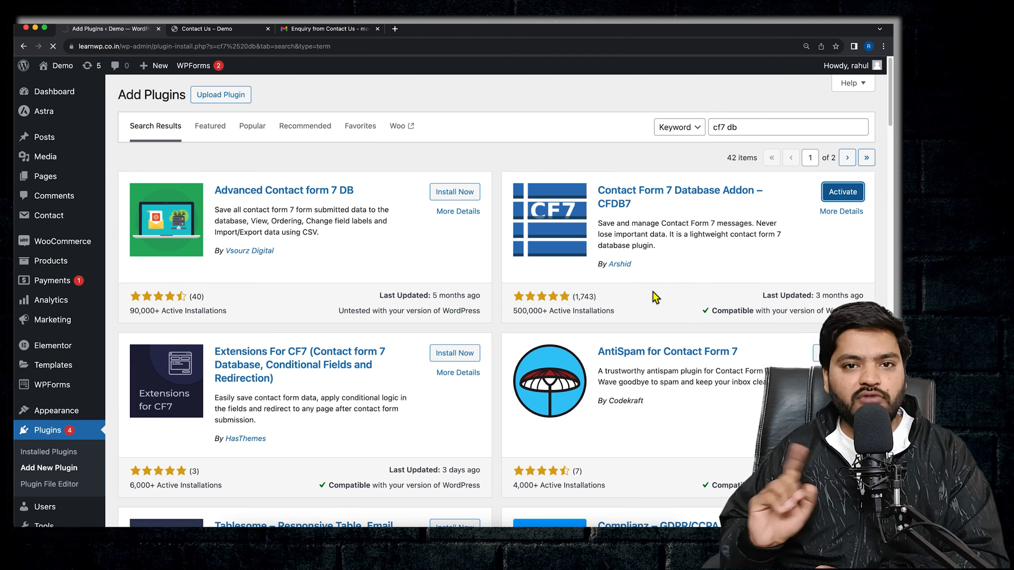
pyautogui.click(842, 191)
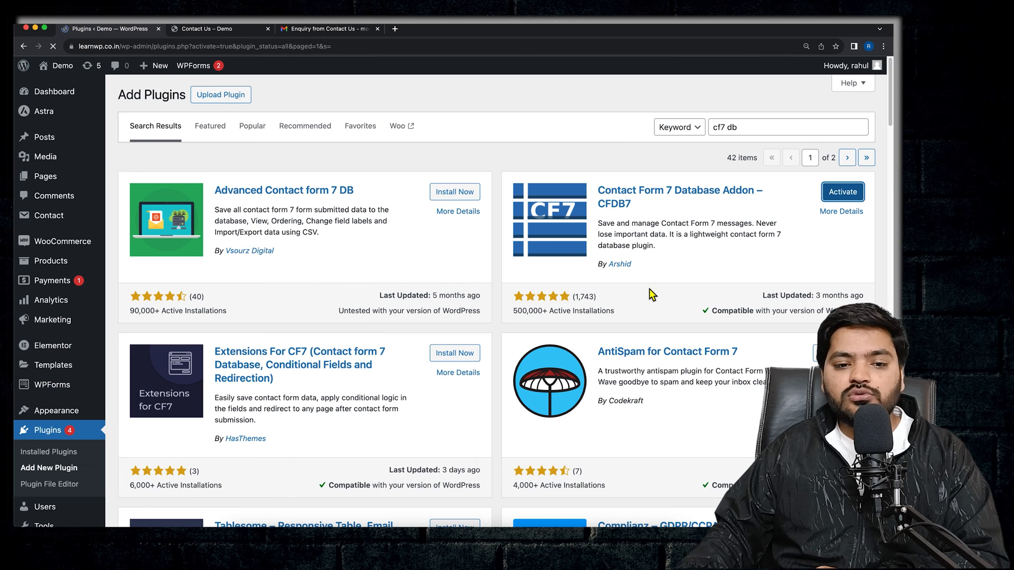
# - View CFDB7 submissions for Contact Us Page Form, finding none, then return to the Contact Us page
pyautogui.click(842, 191)
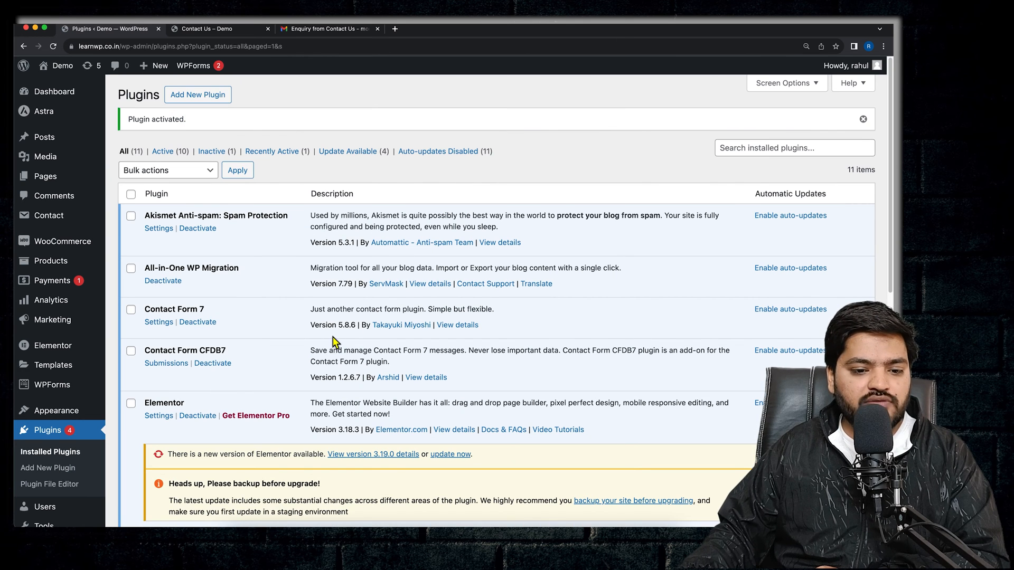
pyautogui.moveTo(149, 354)
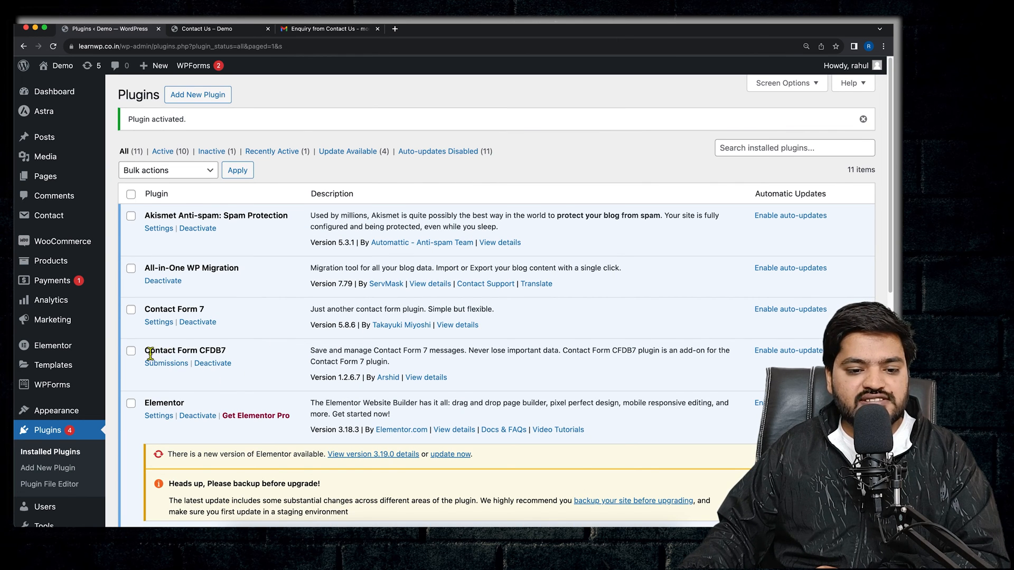
pyautogui.moveTo(231, 354)
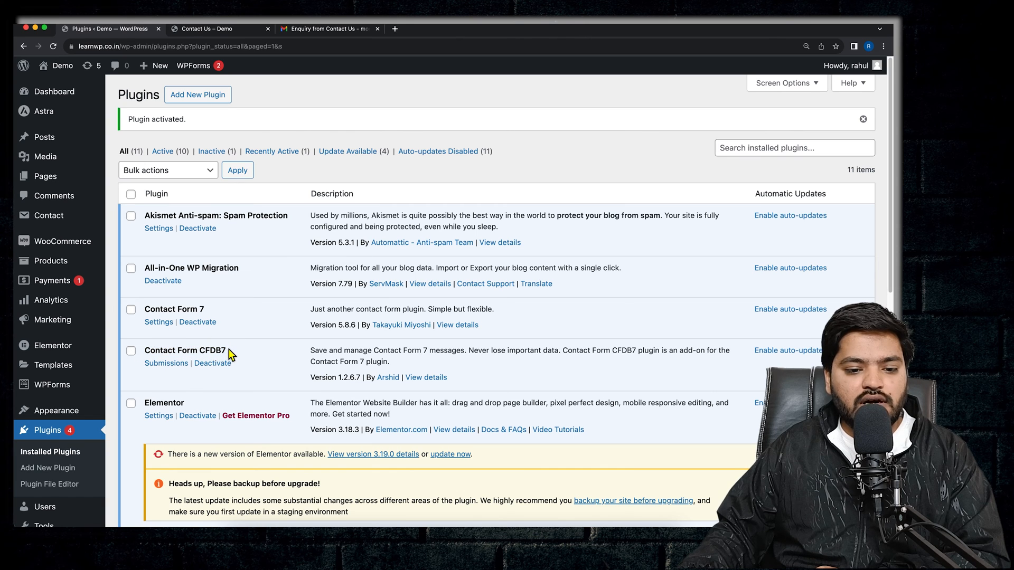
pyautogui.moveTo(165, 363)
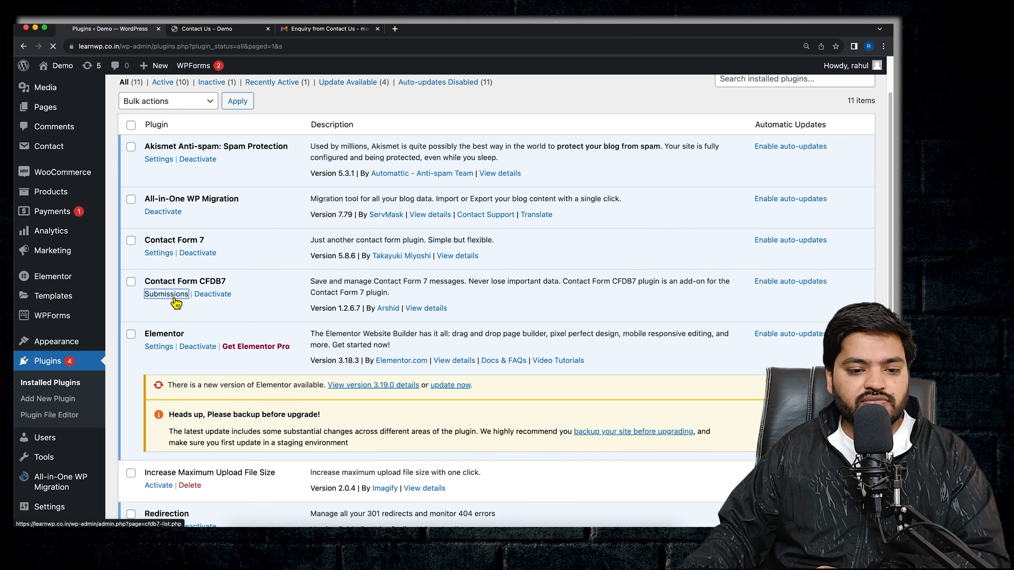
pyautogui.click(166, 294)
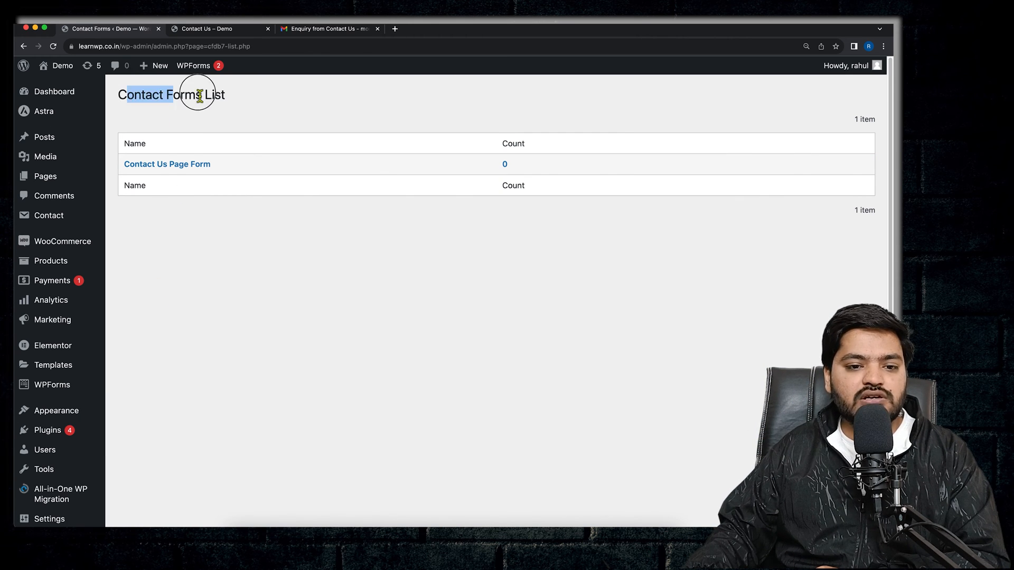
pyautogui.moveTo(362, 308)
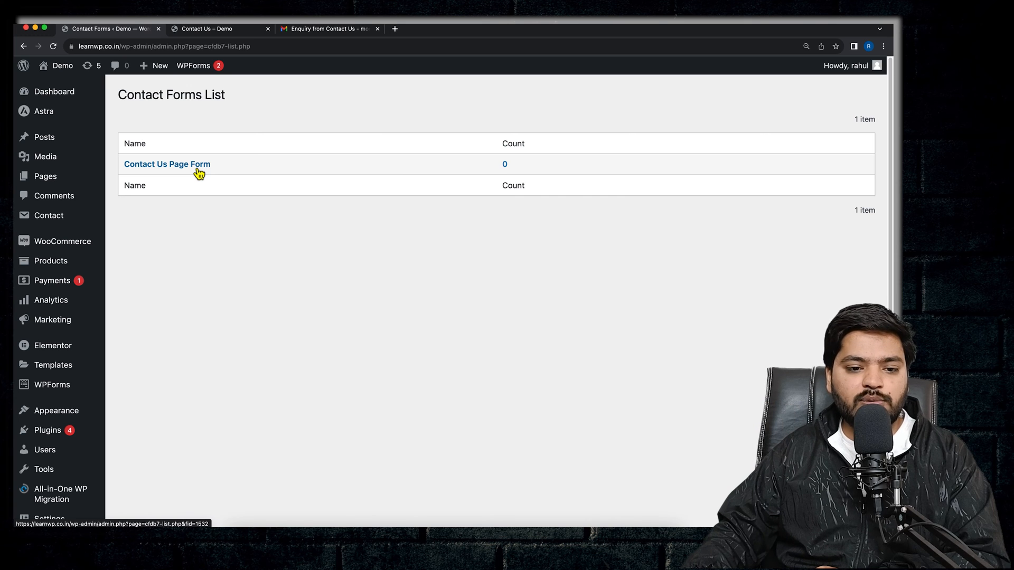
pyautogui.click(167, 163)
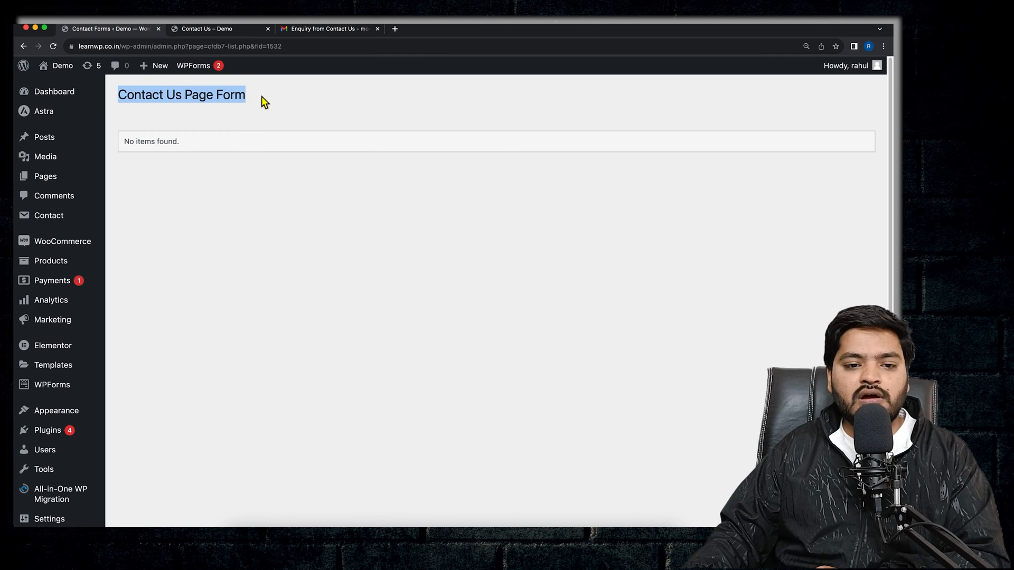
pyautogui.moveTo(254, 224)
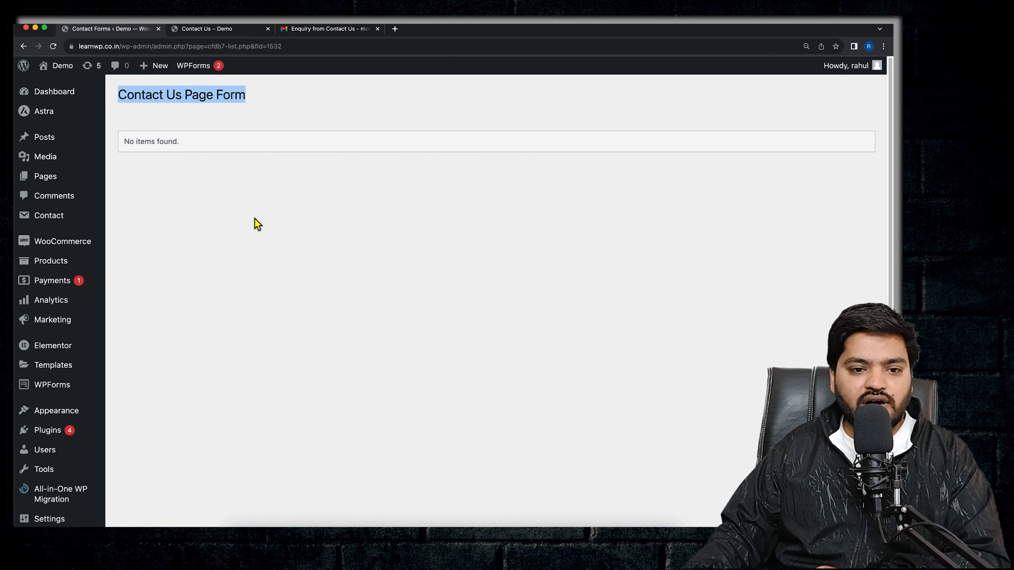
pyautogui.click(219, 29)
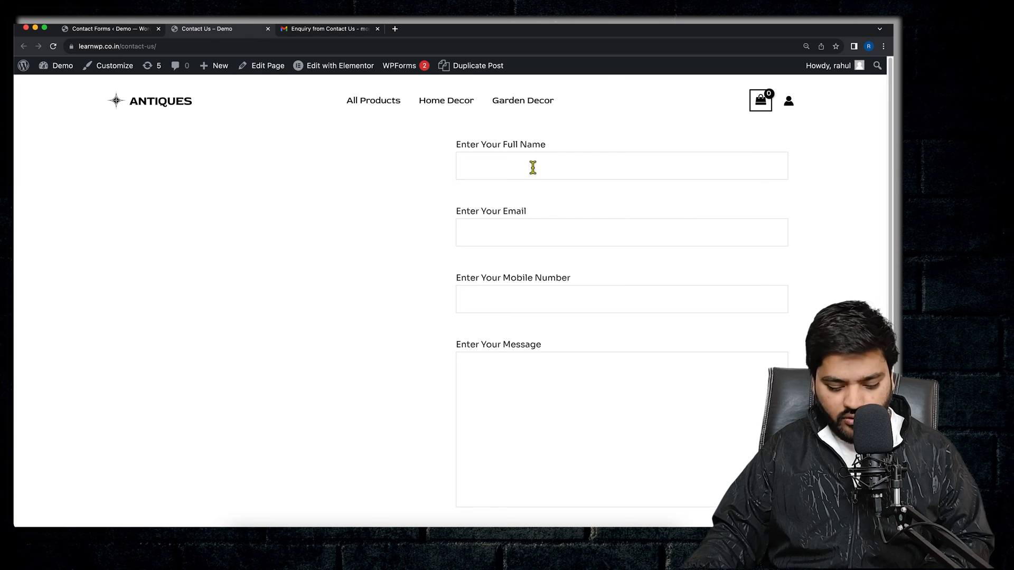
# - Submit the Contact Us form with name 'rahul', a demo@gmail email, mobile 1231 and message Demo
pyautogui.write('rahul Demo')
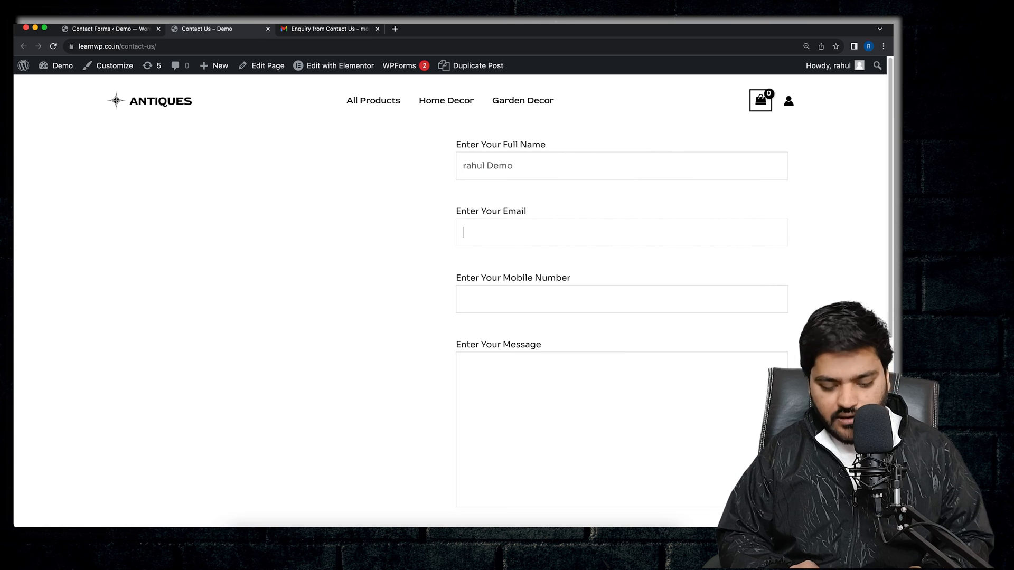
pyautogui.write('demo@gmail')
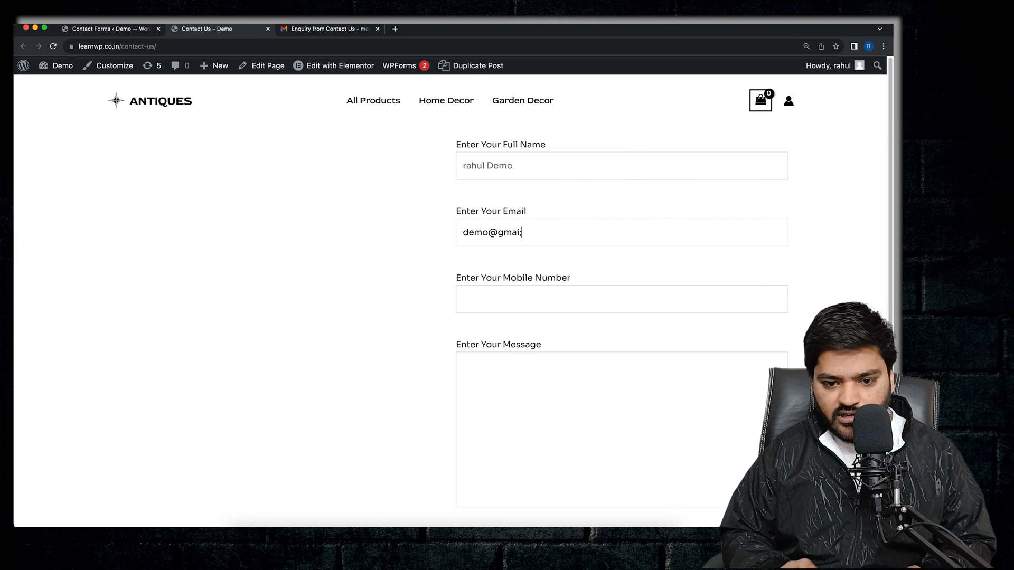
pyautogui.write('l')
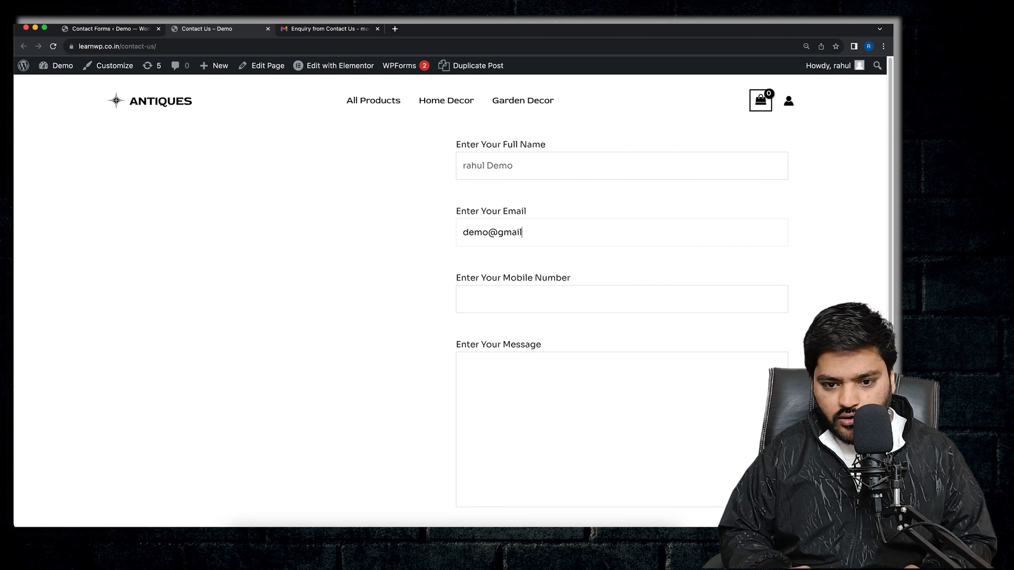
pyautogui.write('1231231231')
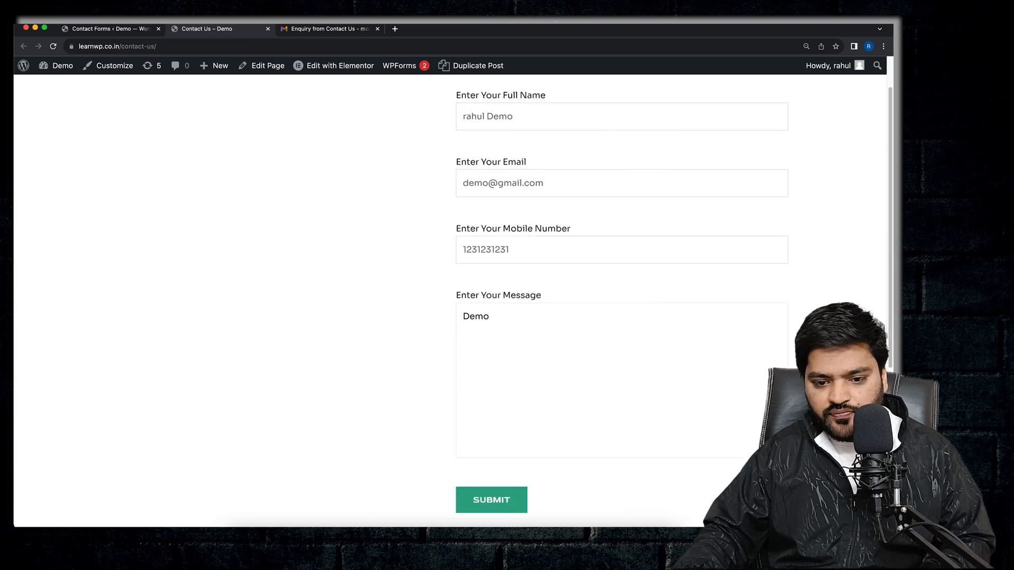
pyautogui.scroll(-3)
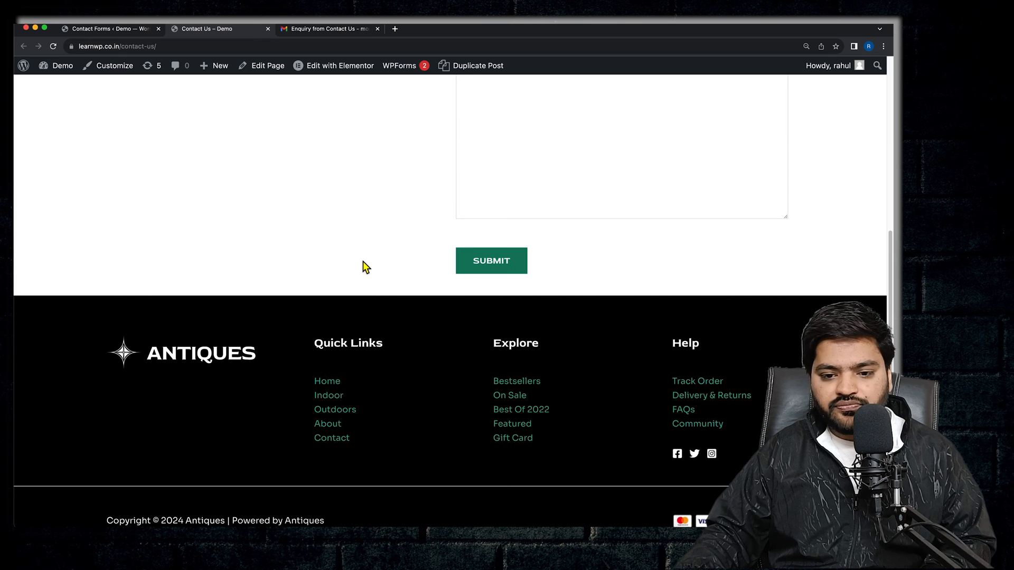
pyautogui.click(491, 260)
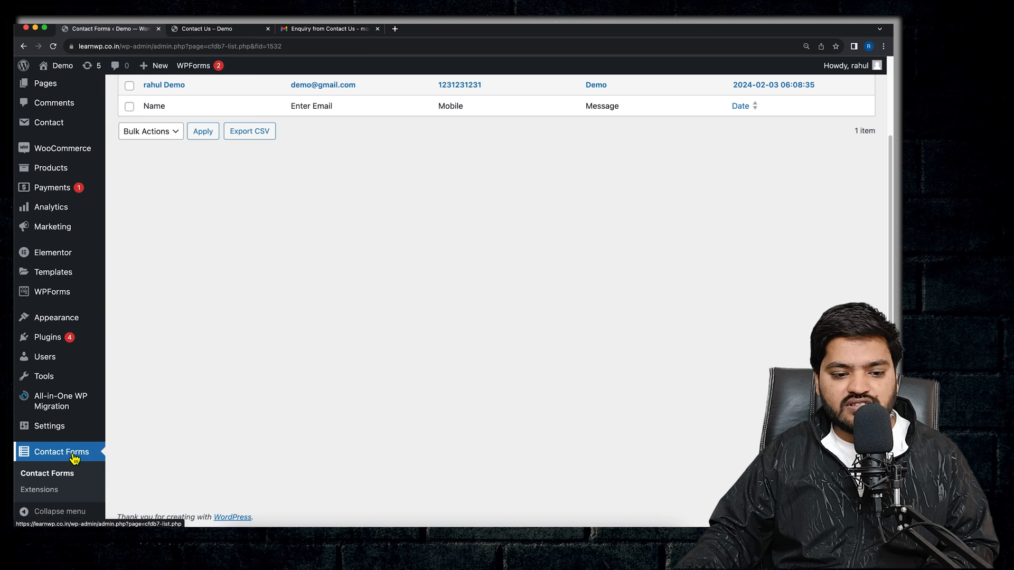
# - Open the CFDB7 forms list, check the test enquiry's email in Gmail, and return to WordPress
pyautogui.click(62, 452)
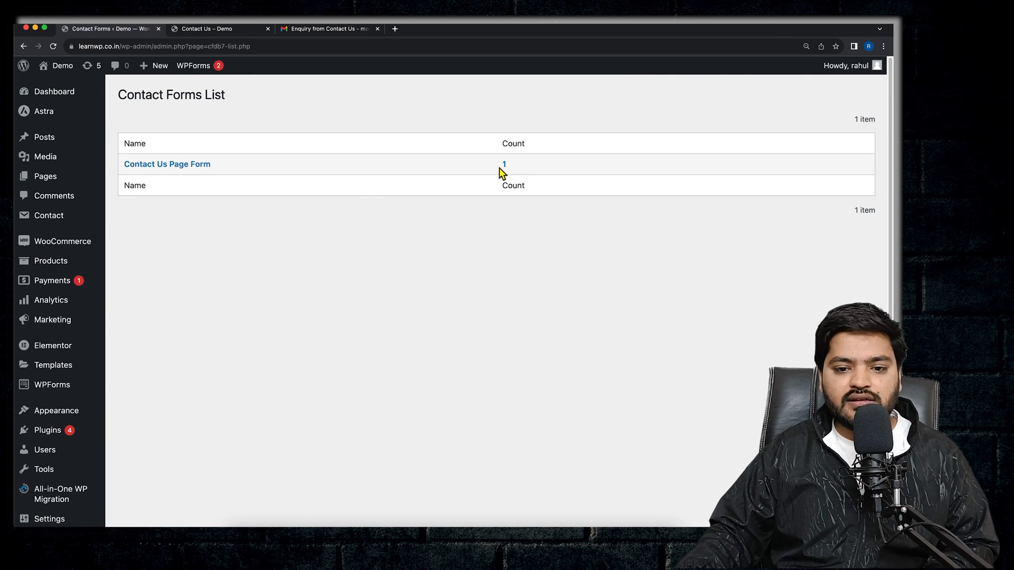
pyautogui.moveTo(504, 167)
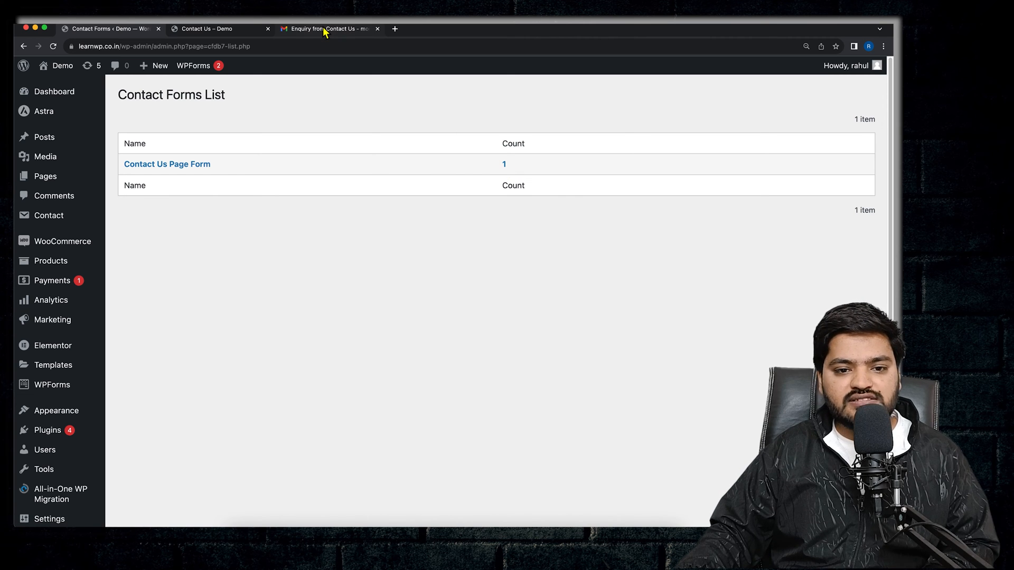
pyautogui.click(327, 28)
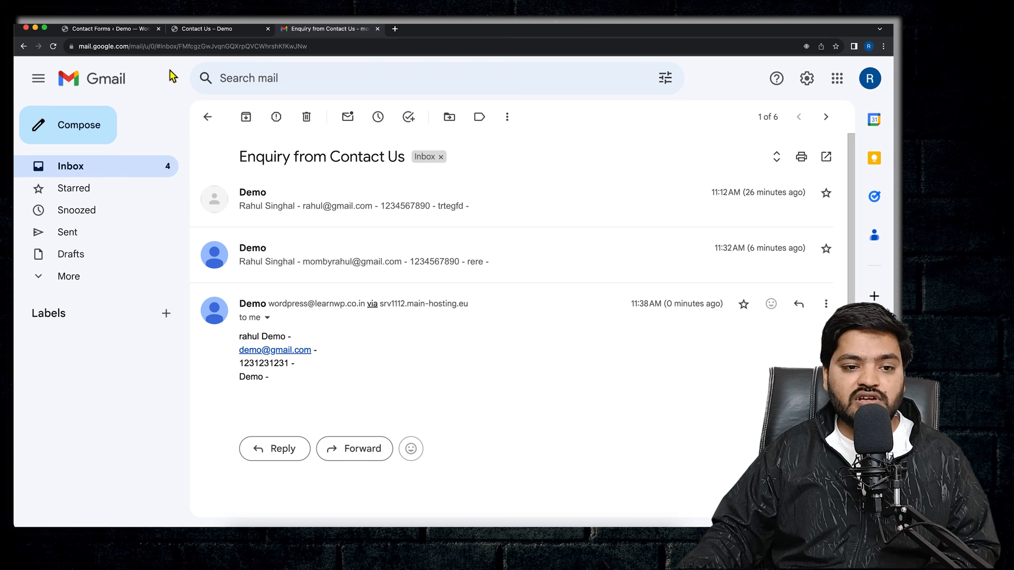
pyautogui.click(108, 28)
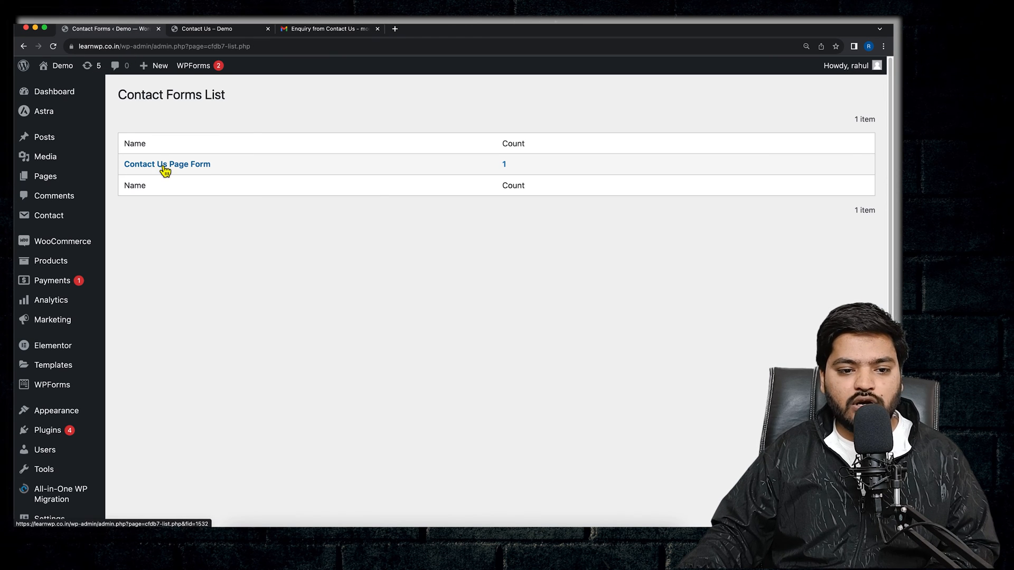
# - Open Contact Us Page Form's stored entries, select all, and export them as CSV
pyautogui.click(167, 164)
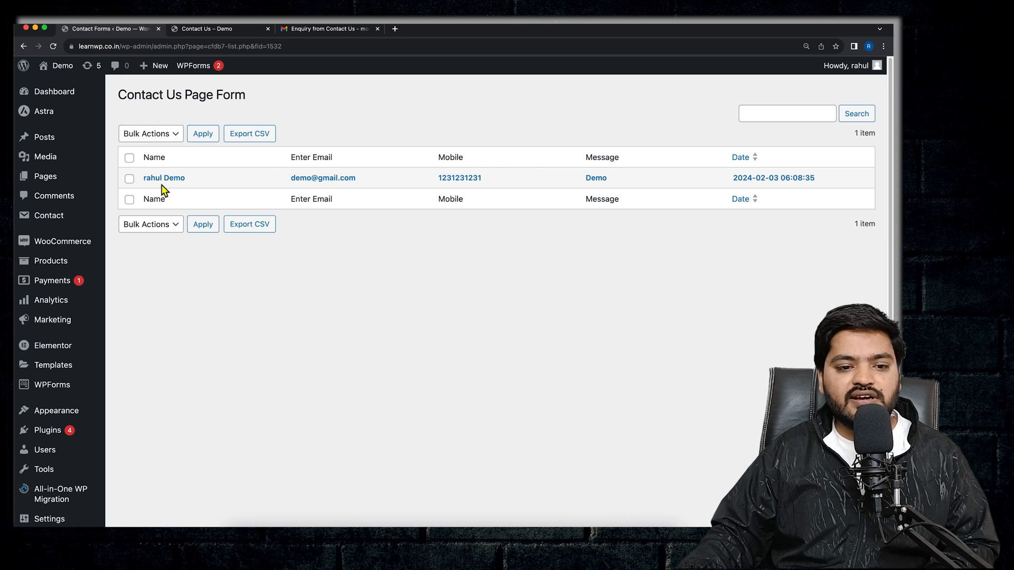
pyautogui.moveTo(459, 177)
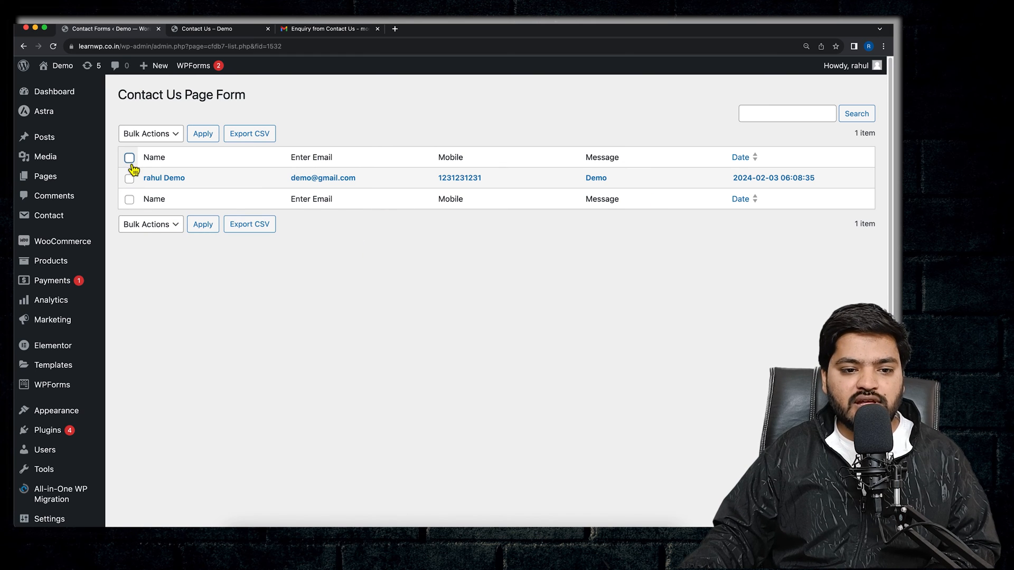
pyautogui.click(150, 134)
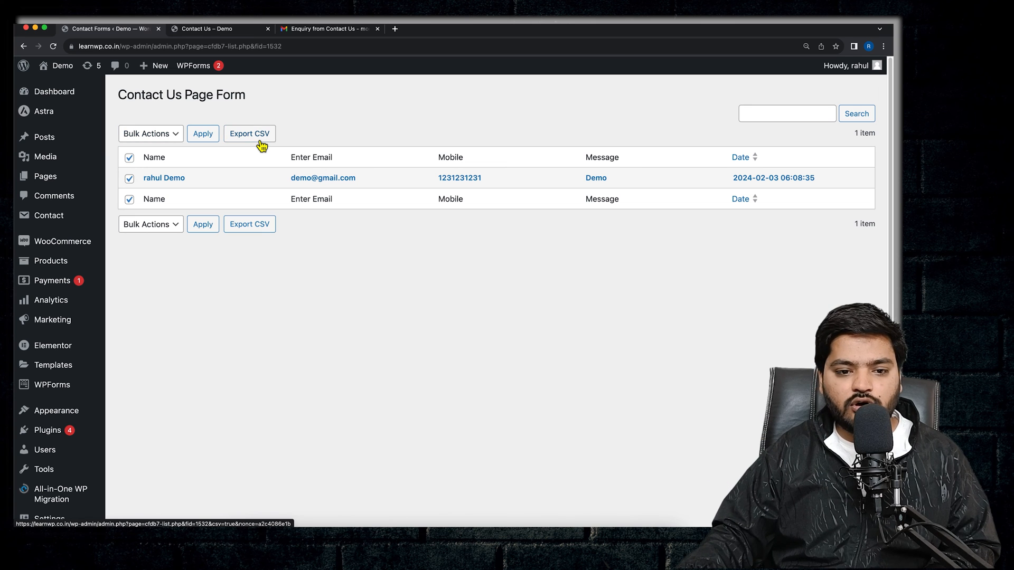
pyautogui.click(249, 134)
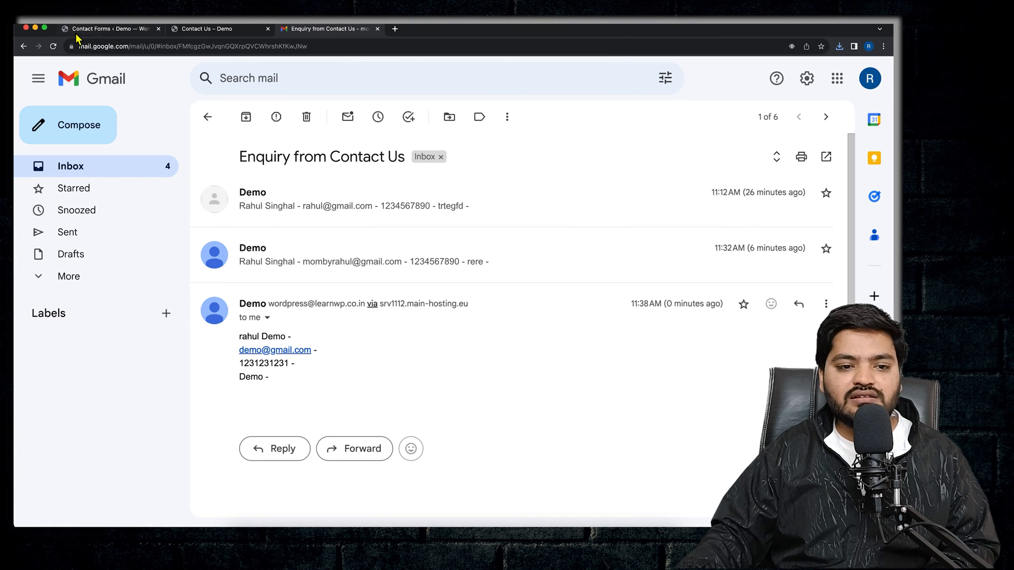
pyautogui.click(109, 28)
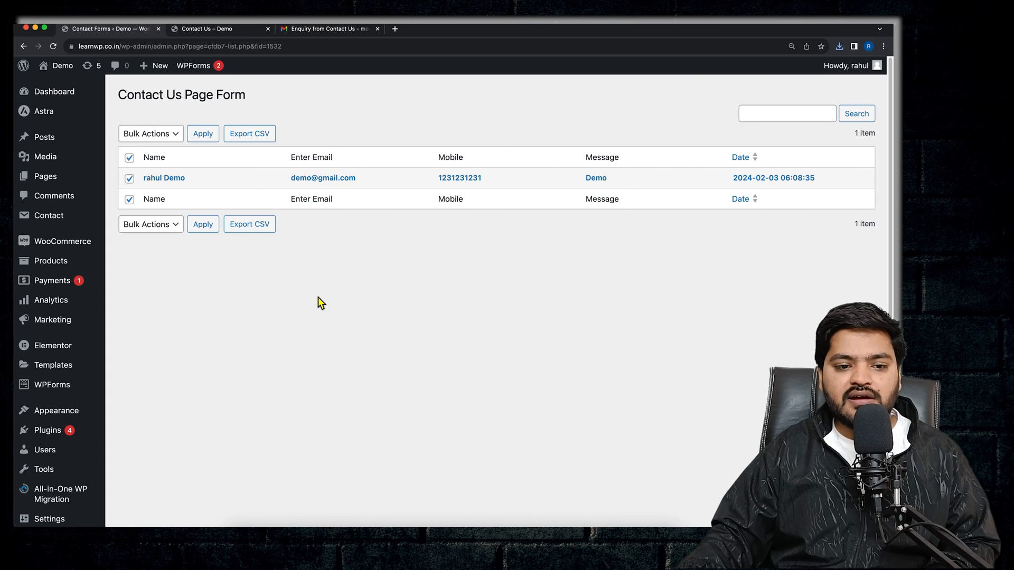
pyautogui.moveTo(55, 196)
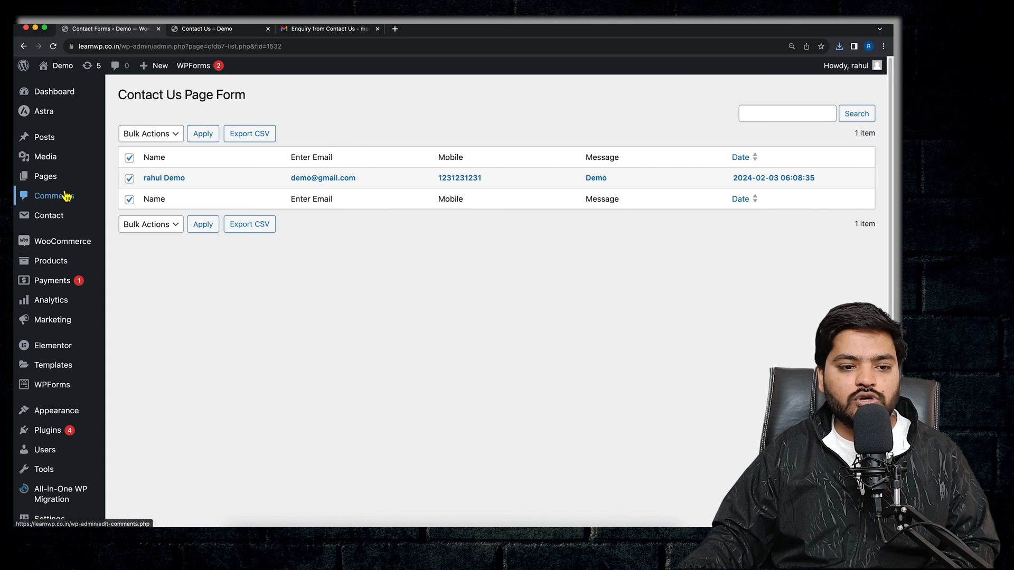
pyautogui.moveTo(47, 216)
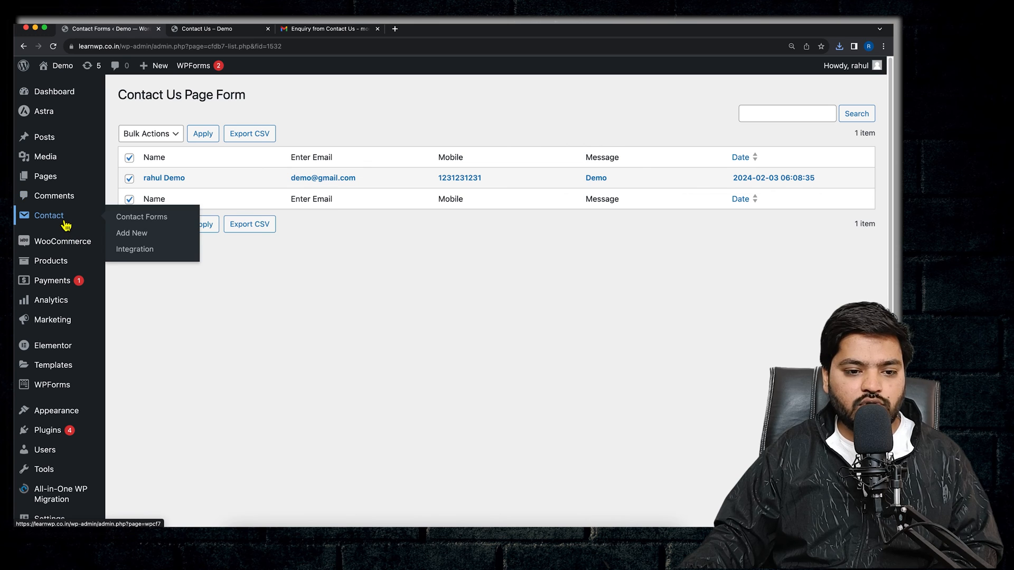
# - Duplicate Contact Us Page Form, save the copy as 'Contact Us Page Form 2', and copy its shortcode
pyautogui.click(141, 216)
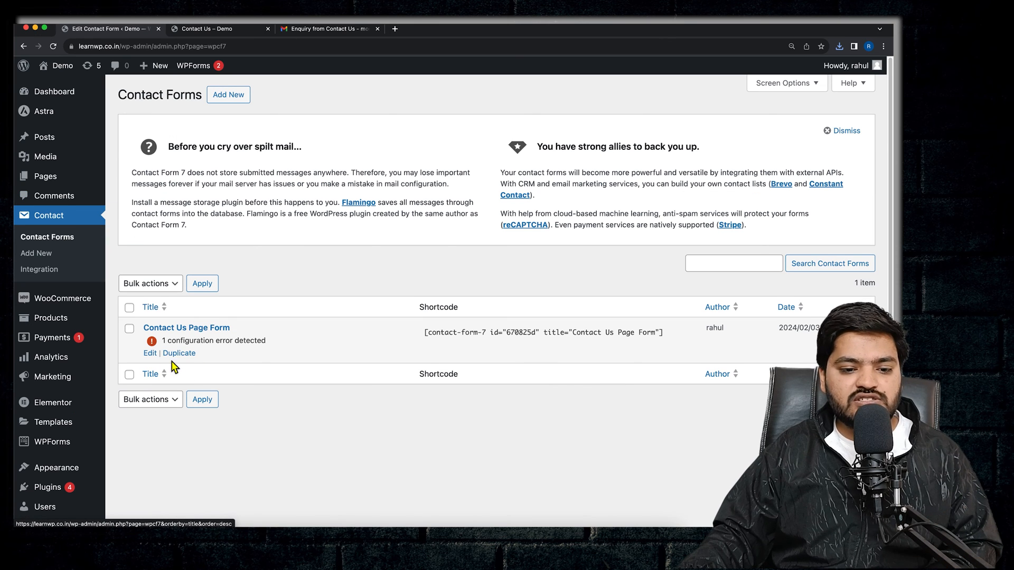
pyautogui.click(178, 353)
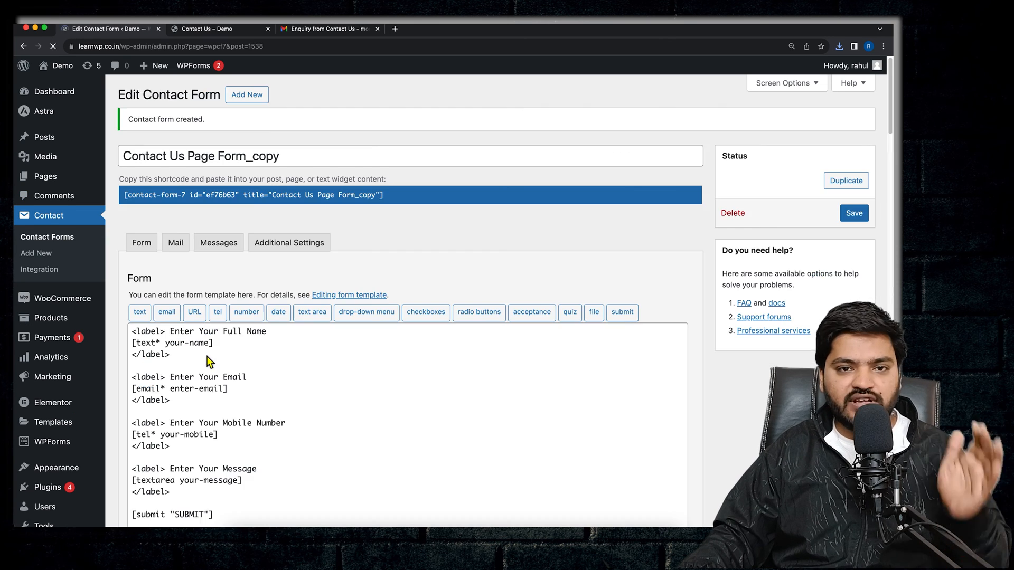
pyautogui.click(248, 156)
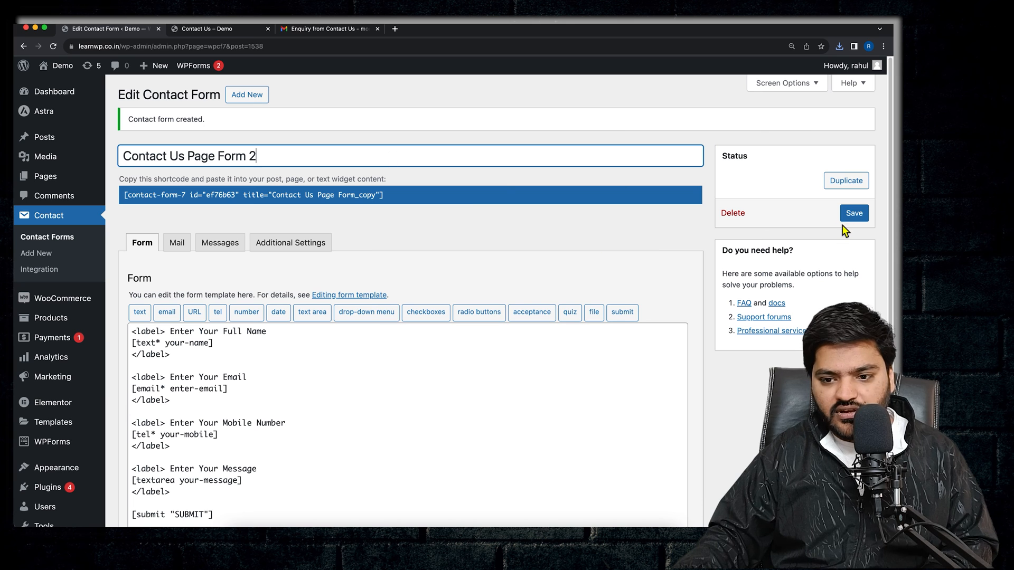
pyautogui.click(854, 213)
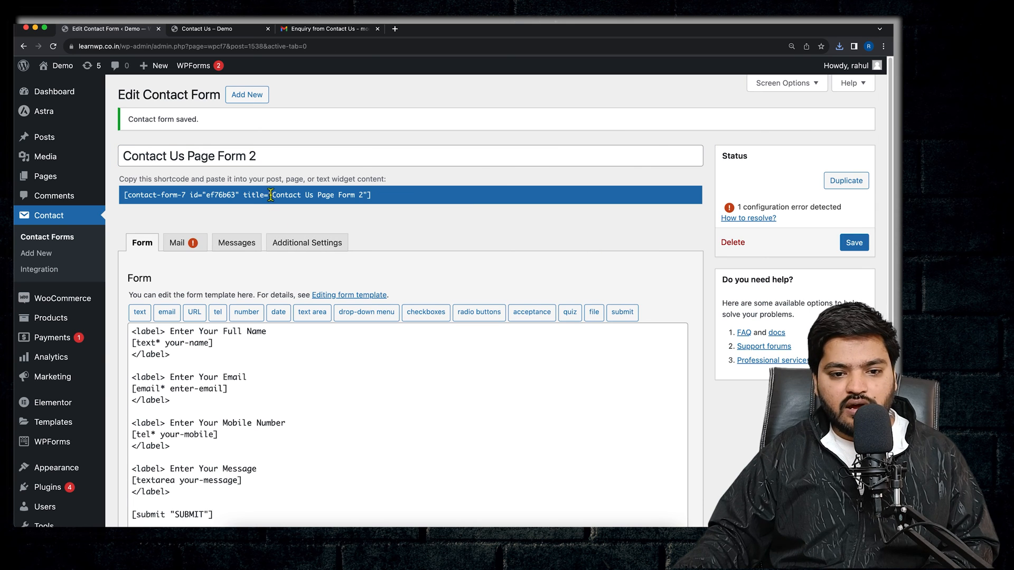
pyautogui.rightClick(272, 195)
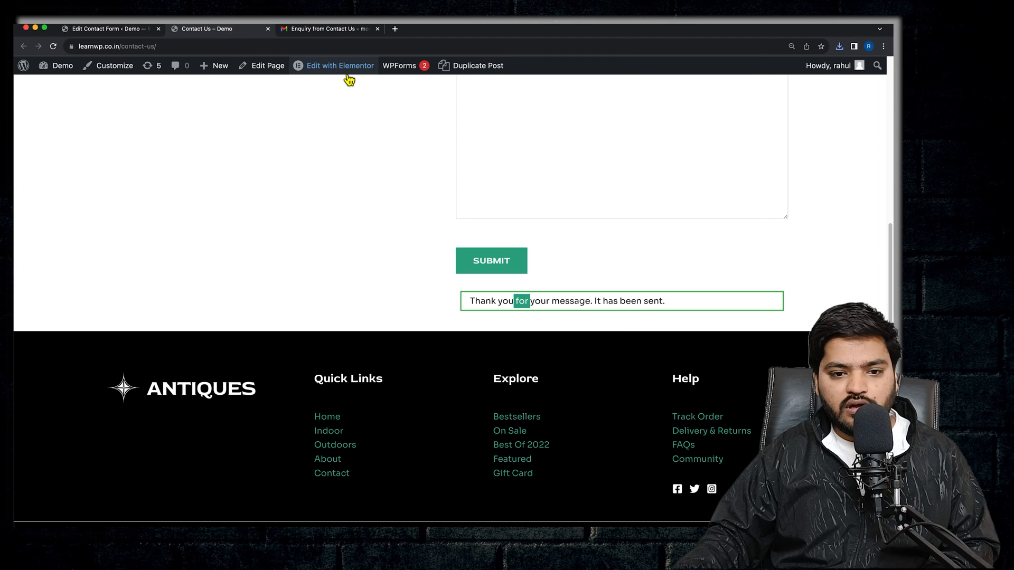
# - Add a Shortcode widget with the second form to the Contact Us page's empty left column
pyautogui.click(339, 65)
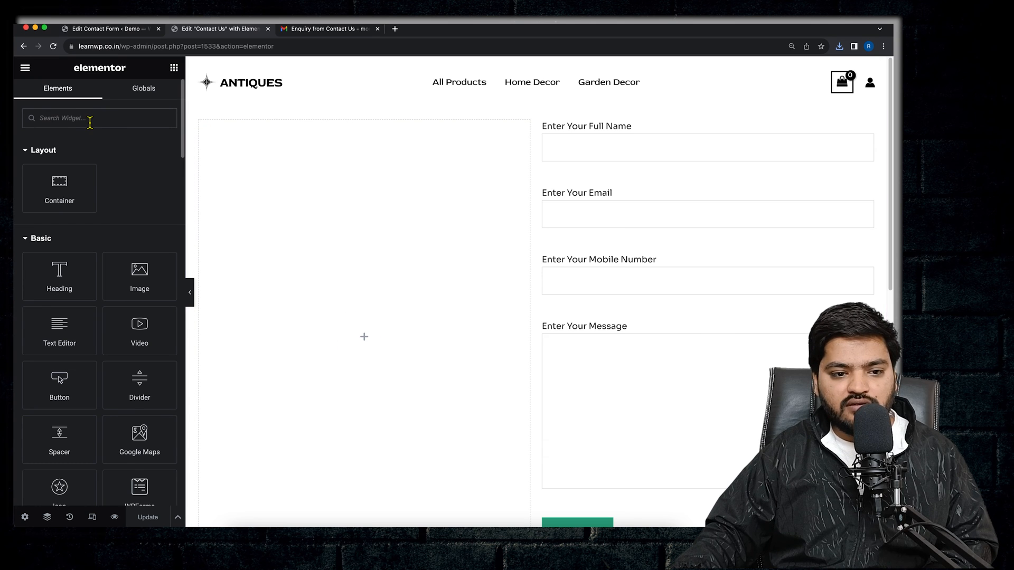
pyautogui.write('short')
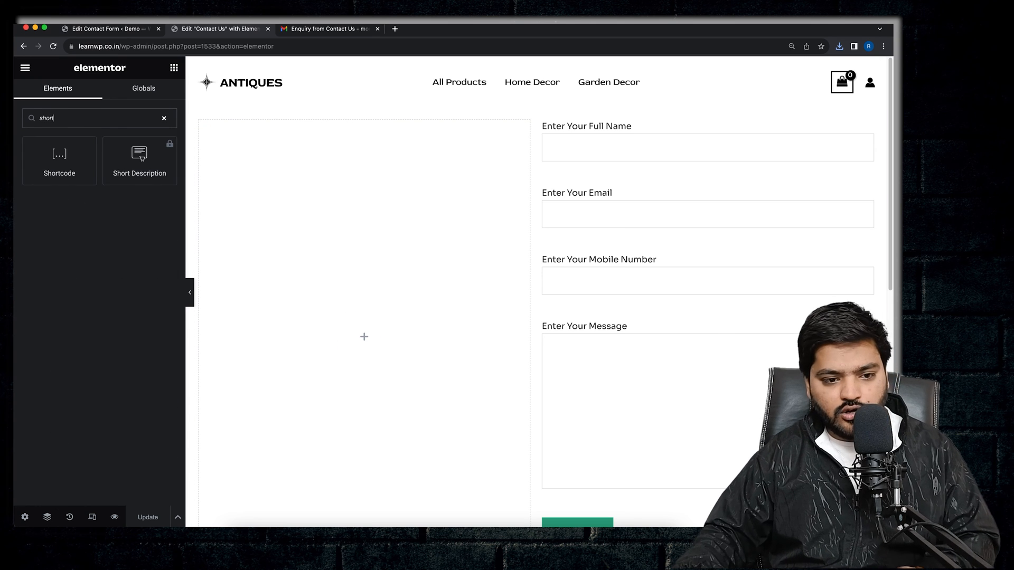
pyautogui.moveTo(58, 159); pyautogui.dragTo(363, 130)
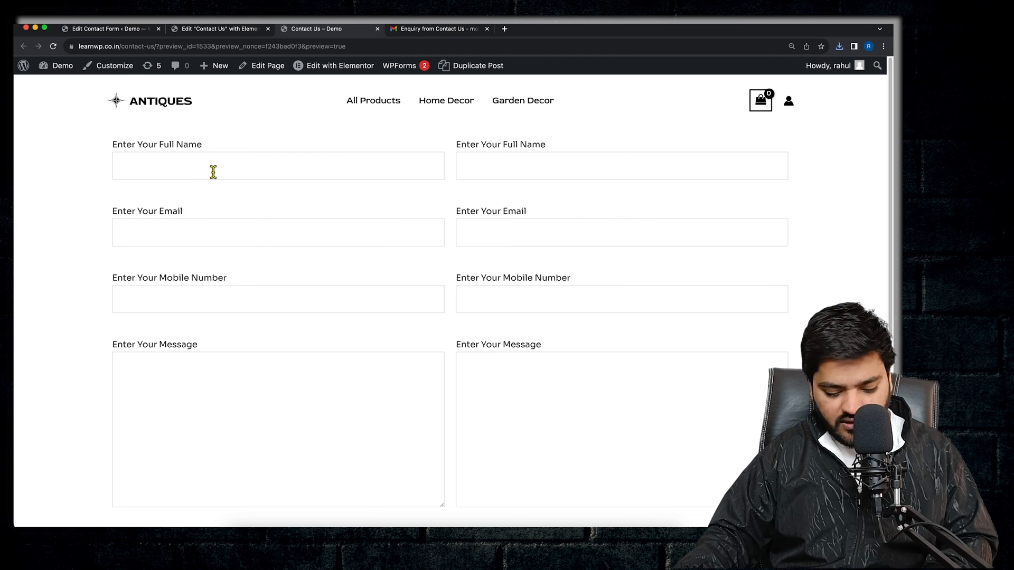
# - Submit a test entry as 'Rahul 2' with mobile 123456 through the left form
pyautogui.click(278, 166)
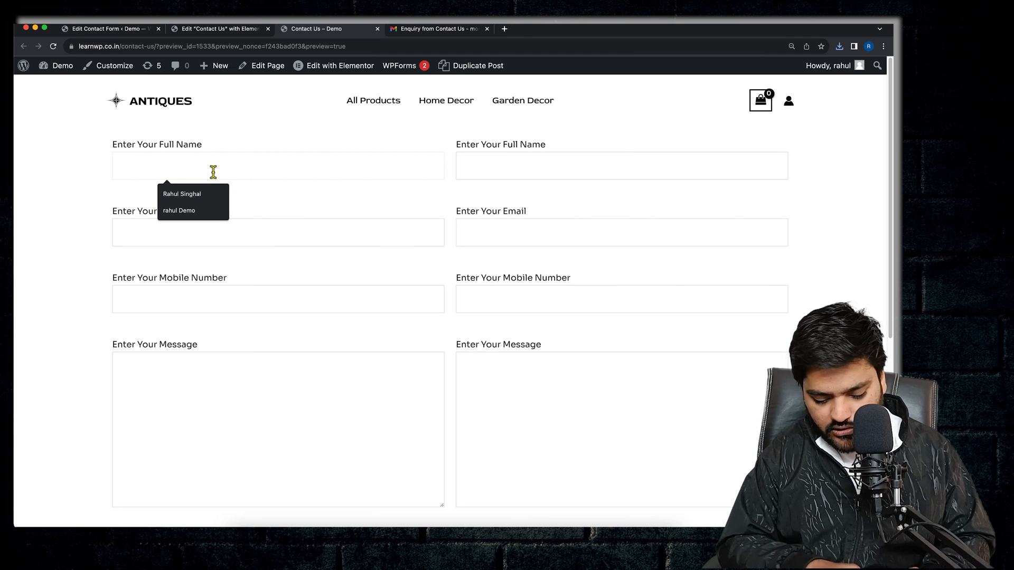
pyautogui.write("Rahul 2'")
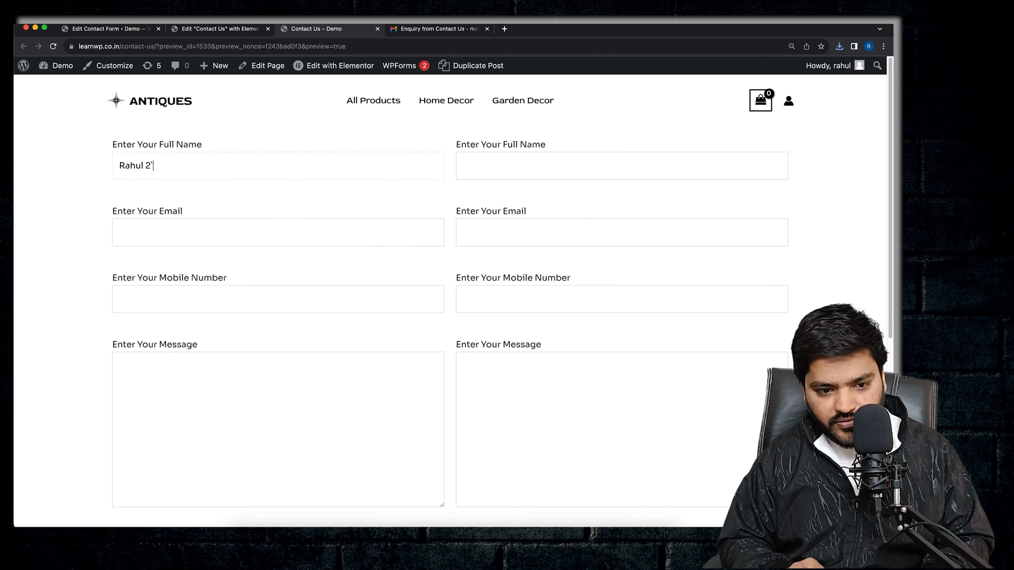
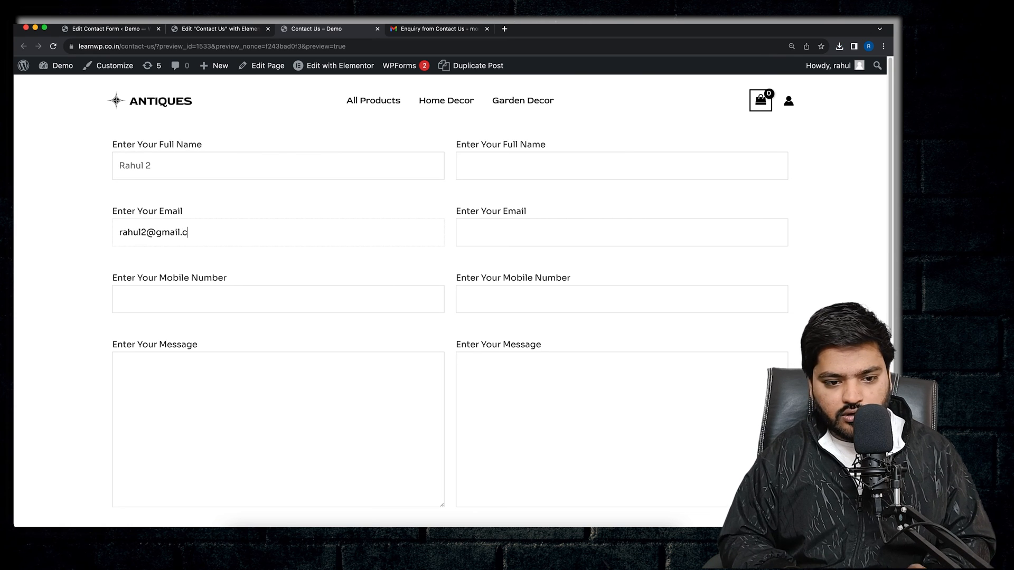
pyautogui.write('1234567890')
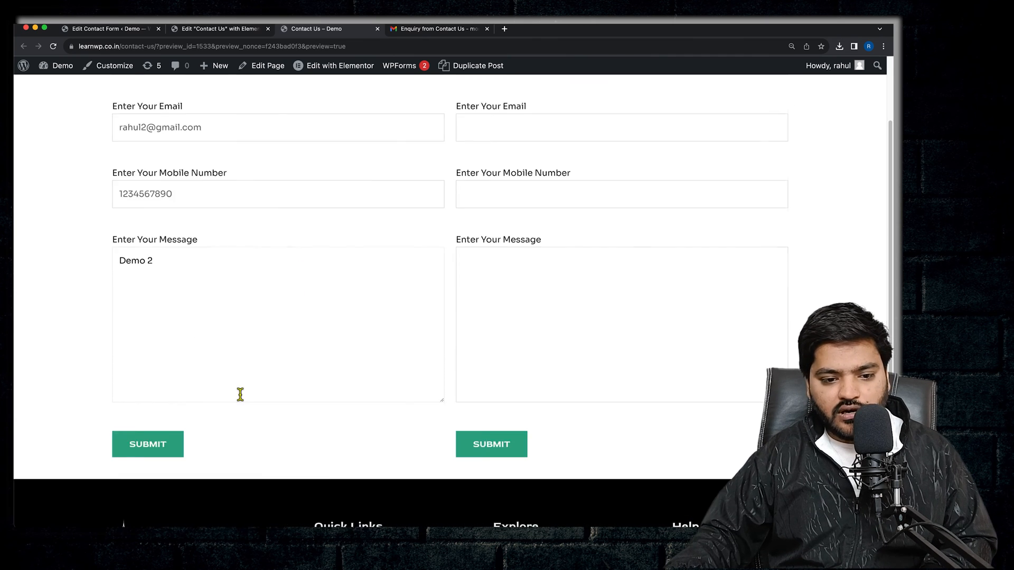
pyautogui.click(147, 444)
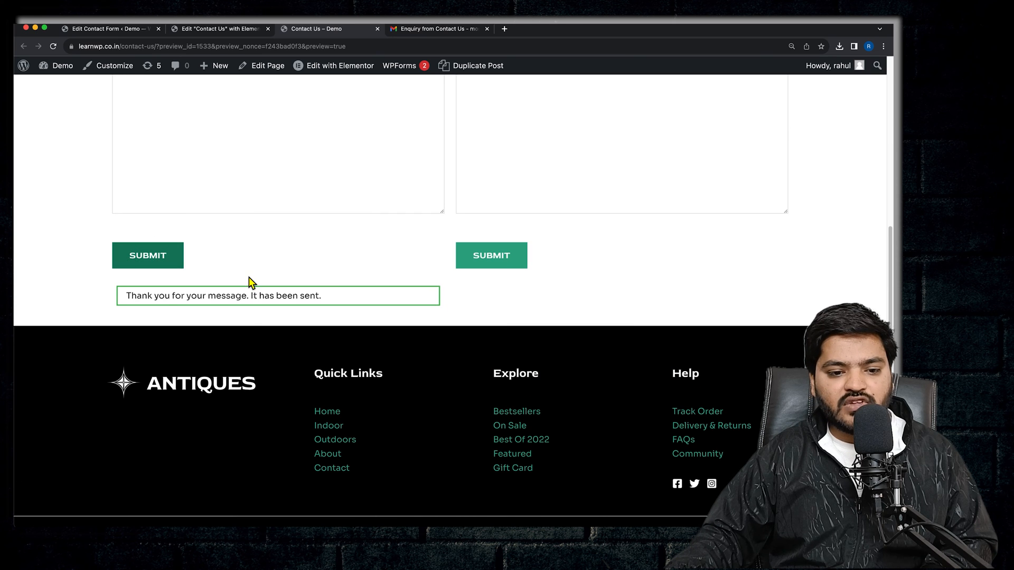
pyautogui.click(107, 28)
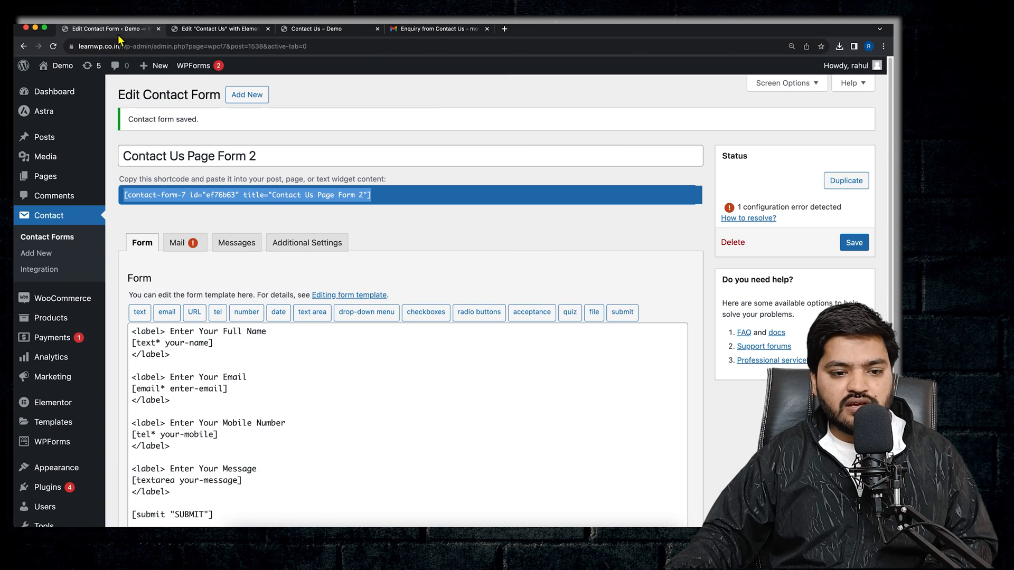
# - Open Contact Us Page Form 2's stored entries from the CFDB7 Contact Forms list
pyautogui.scroll(-3)
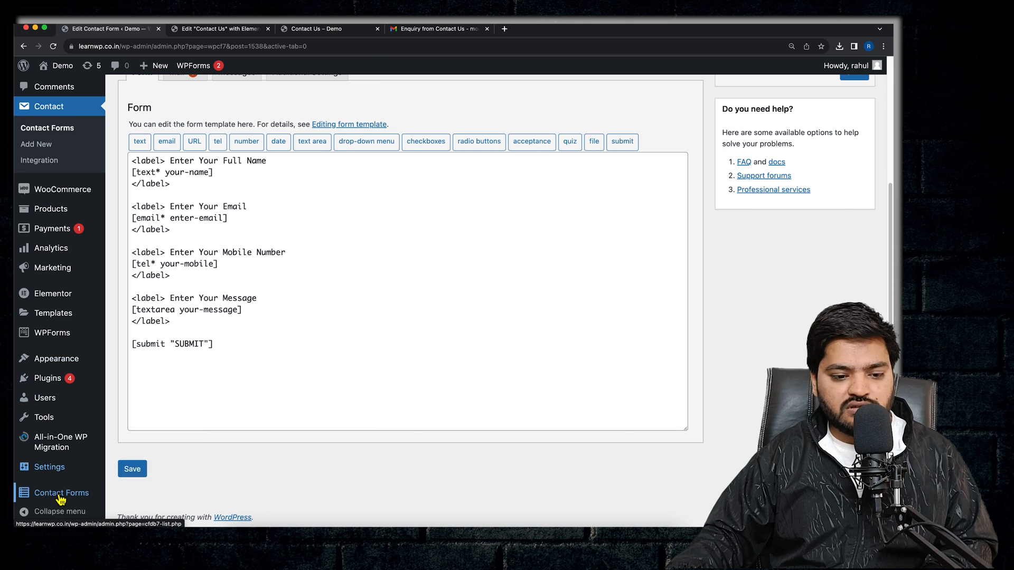
pyautogui.click(61, 493)
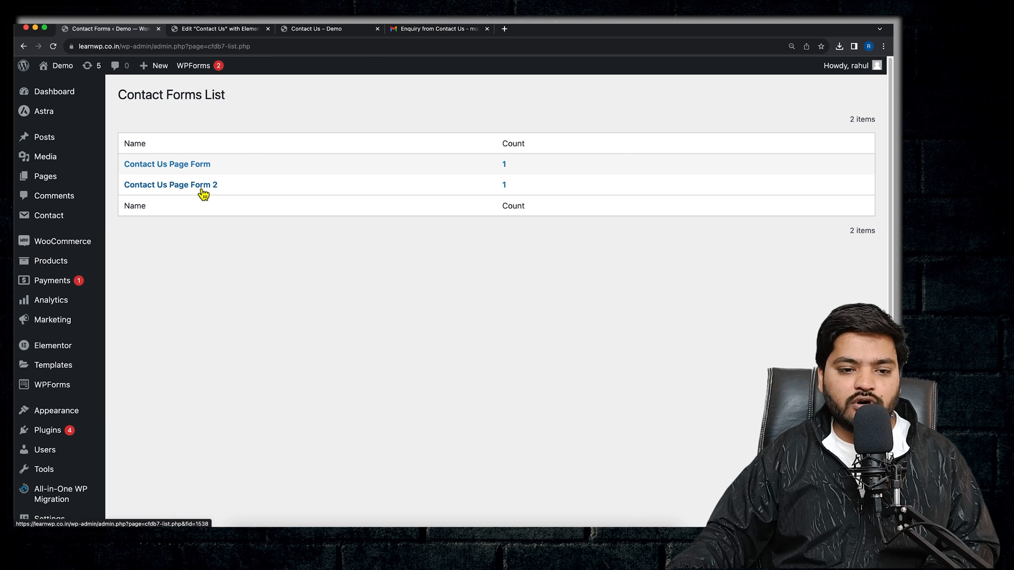
pyautogui.moveTo(173, 202)
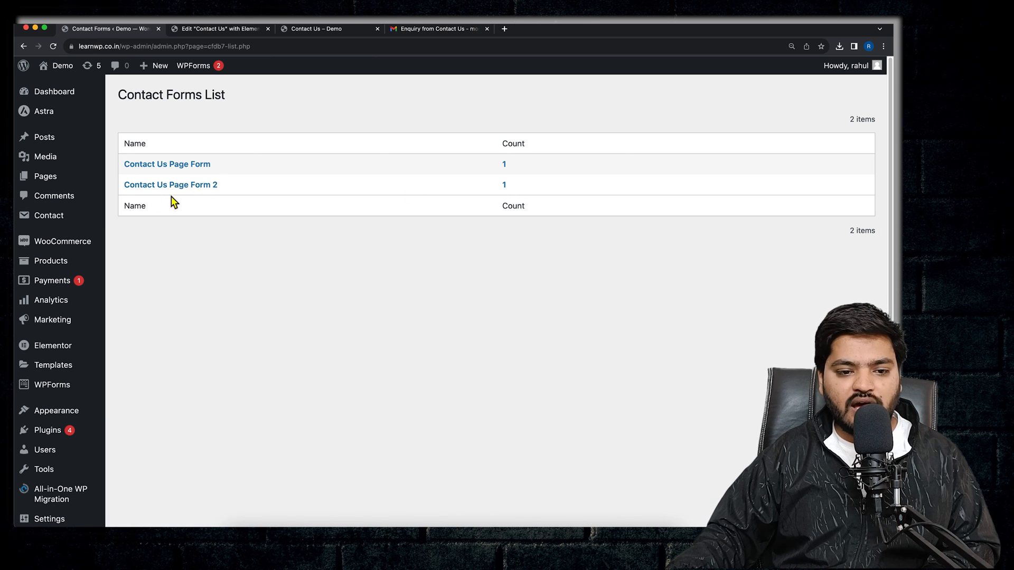
pyautogui.click(170, 184)
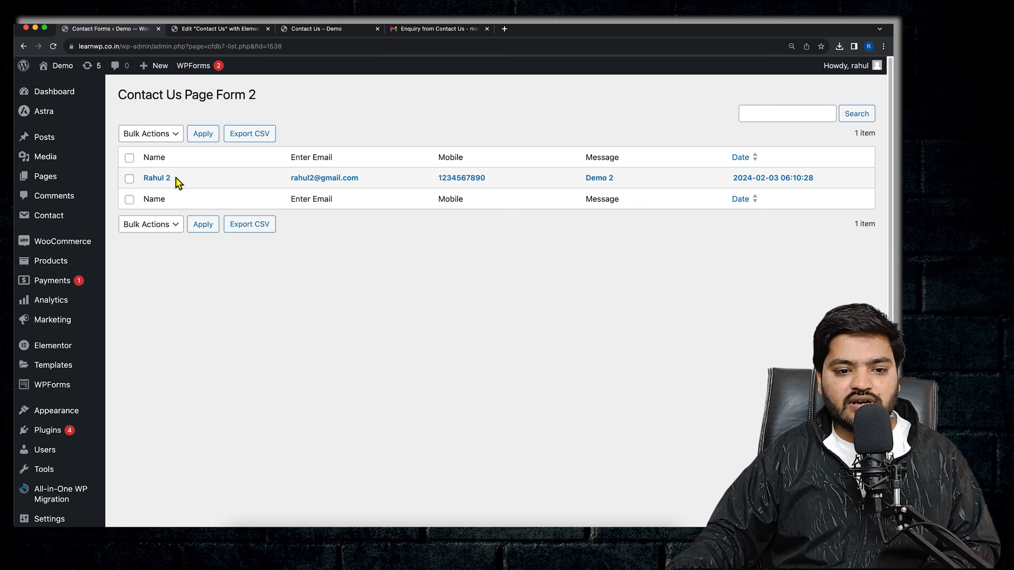
pyautogui.moveTo(640, 178)
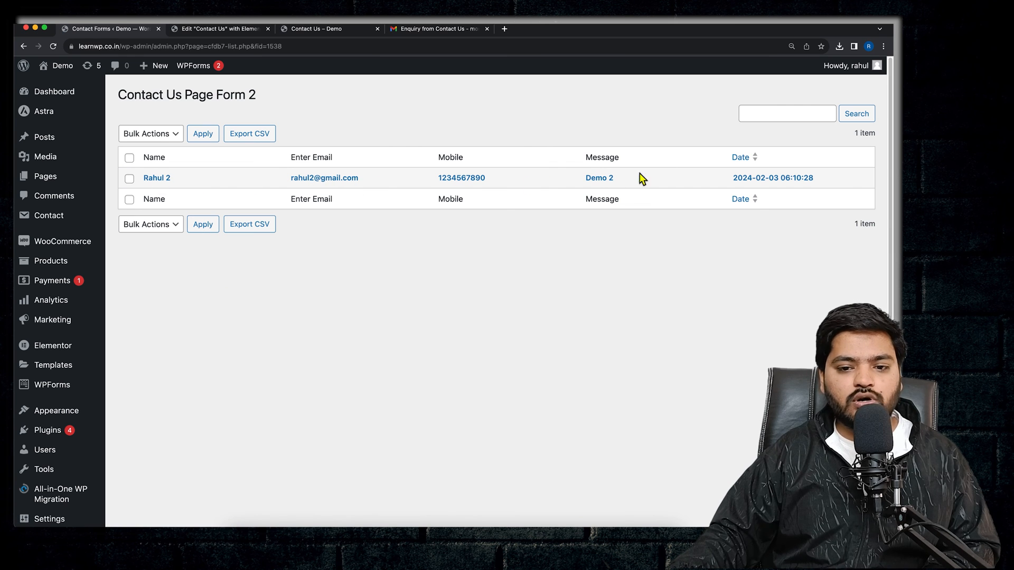
pyautogui.moveTo(309, 360)
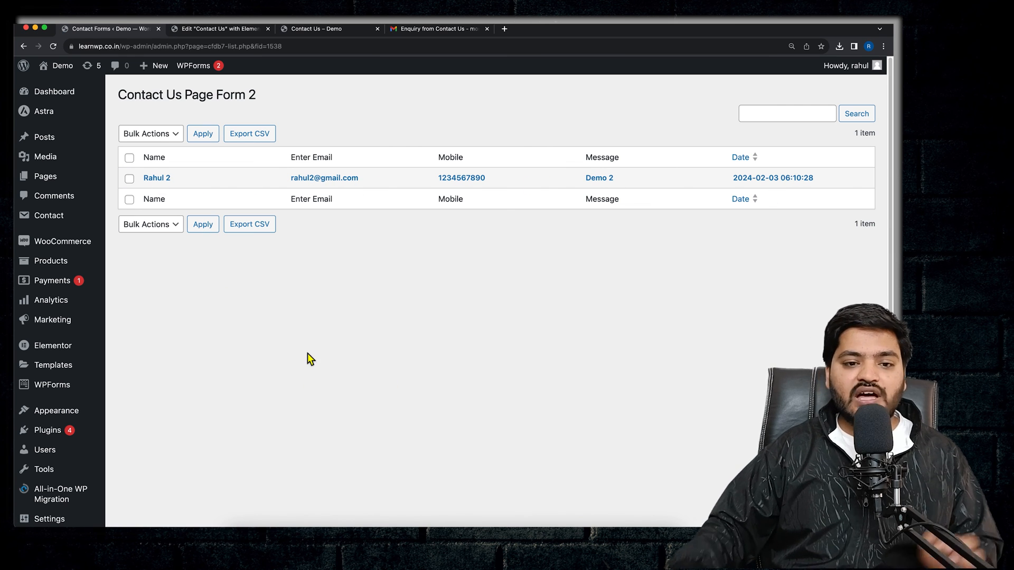